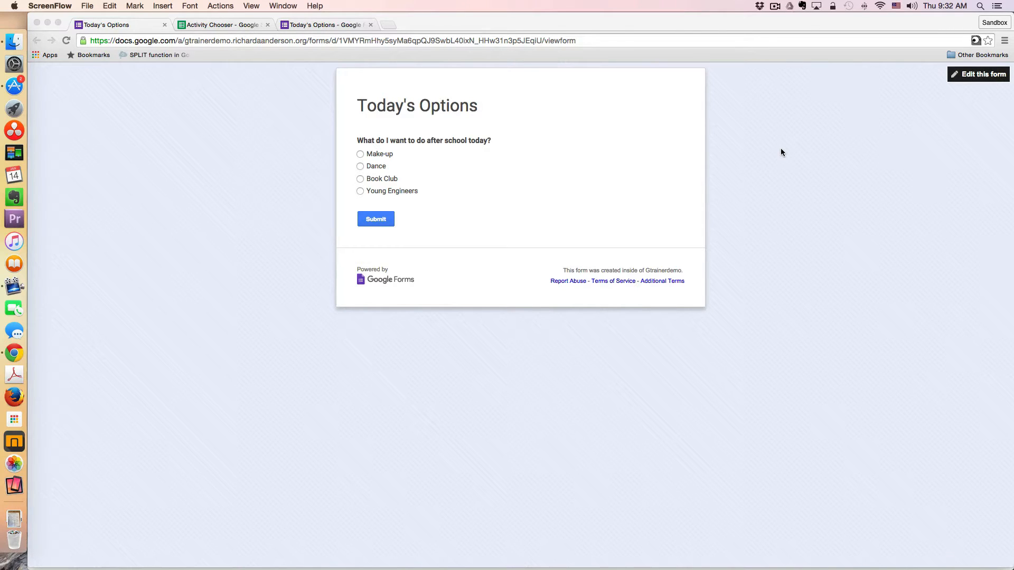
mouse_move(371, 163)
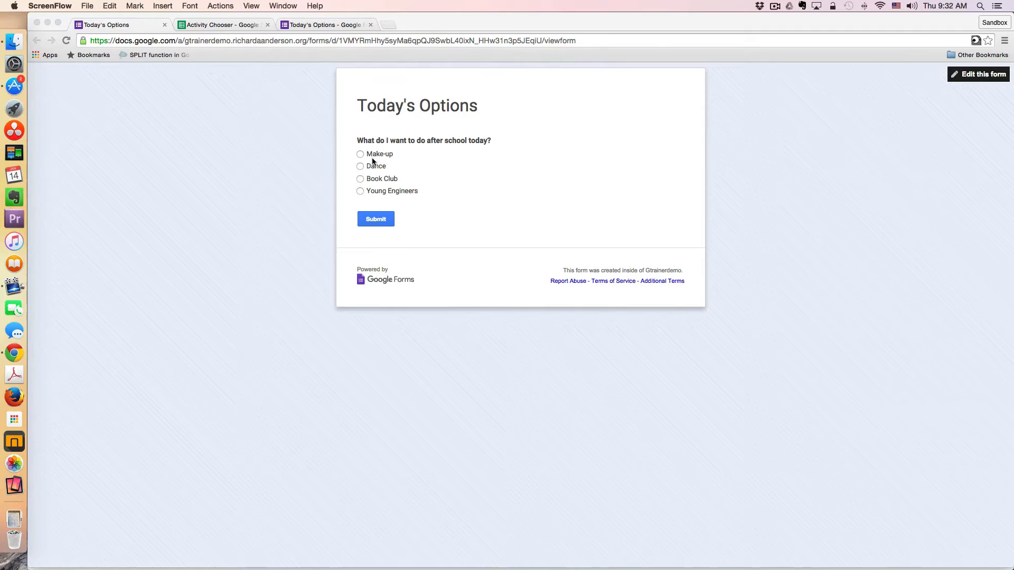
mouse_move(406, 189)
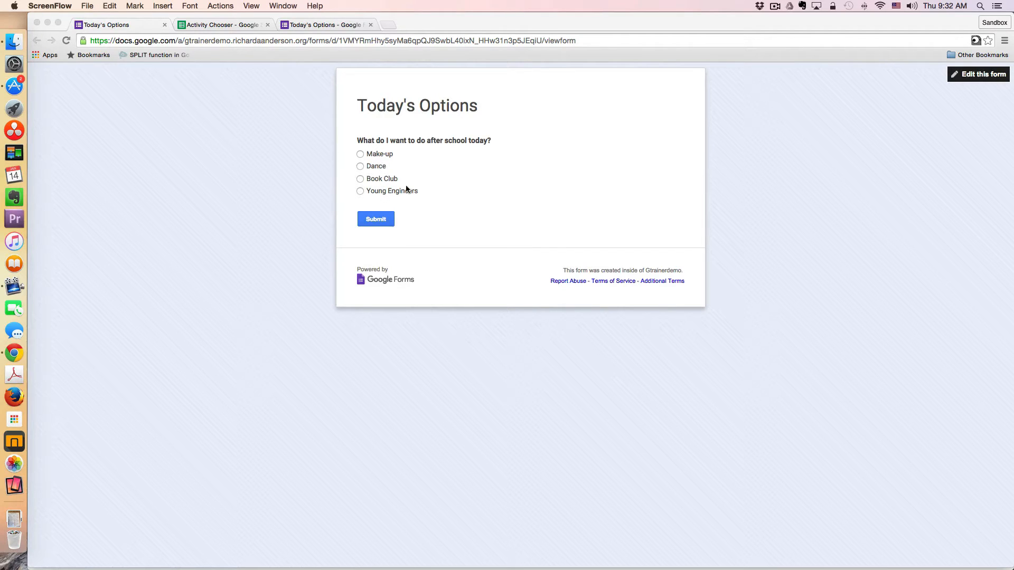
mouse_move(381, 181)
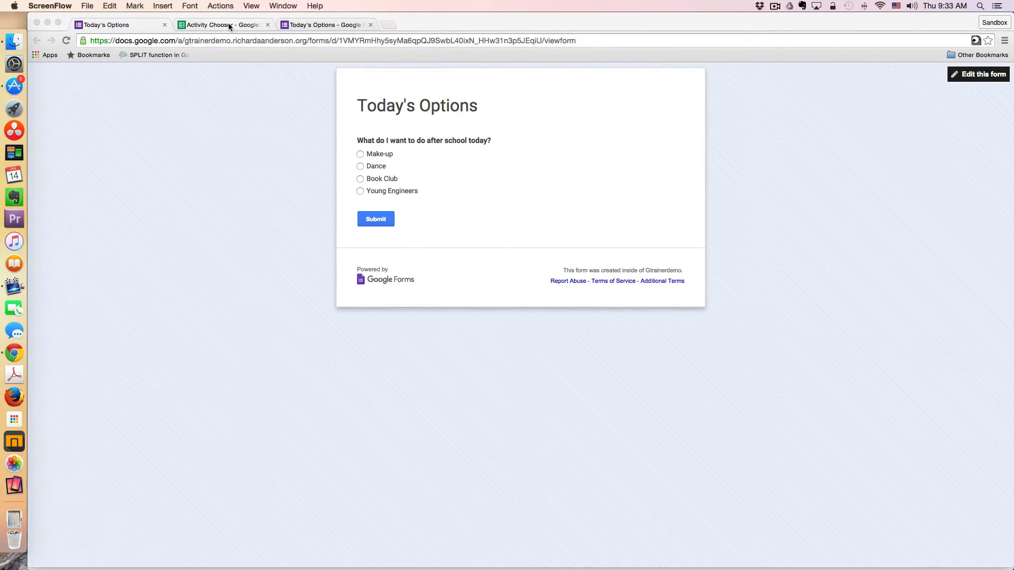
Switch to the Activity Chooser spreadsheet and select empty cell K1 for a test formula
click(223, 25)
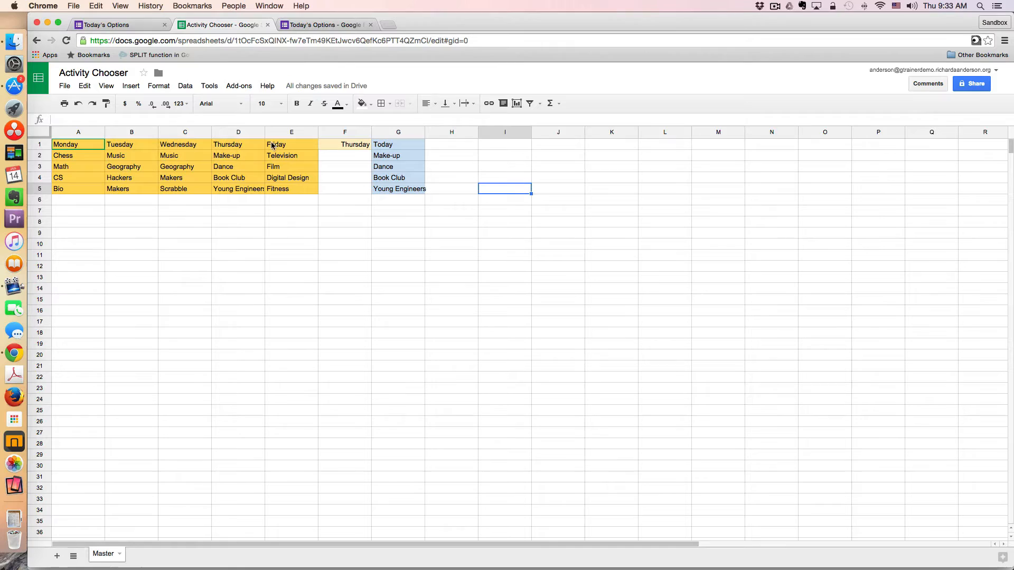
mouse_move(278, 206)
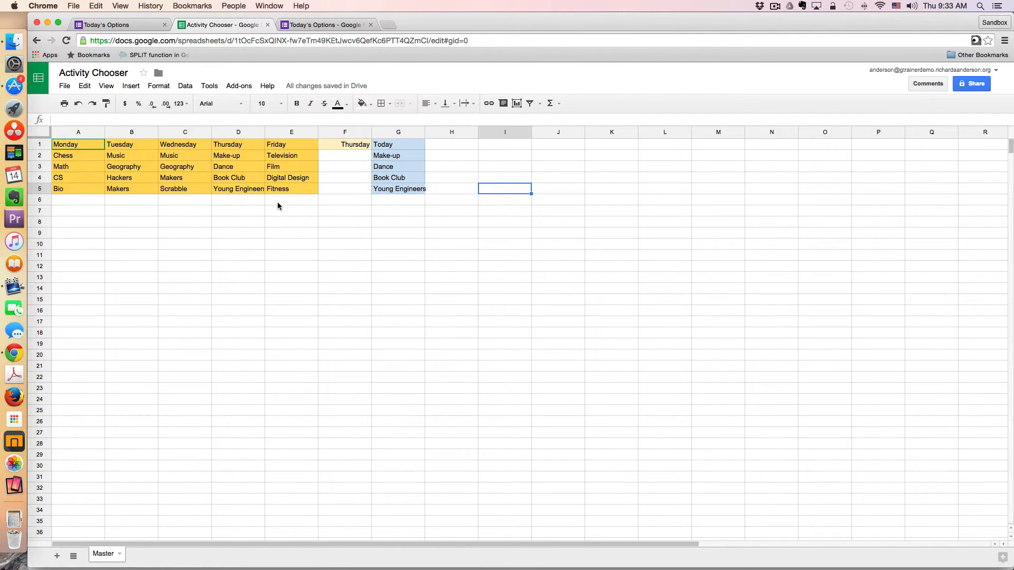
mouse_move(337, 146)
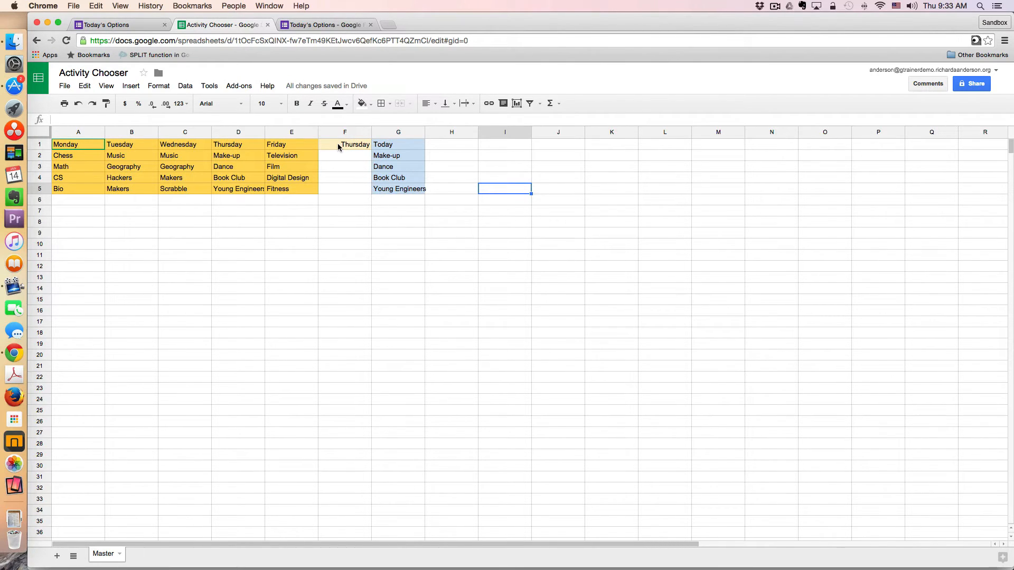
click(344, 145)
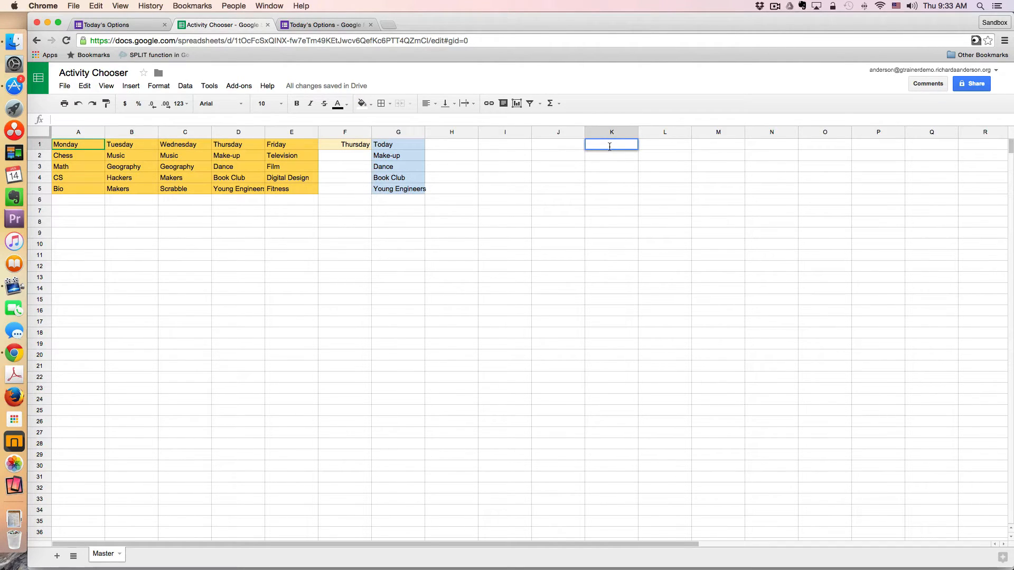
Enter =NOW() in K1, then select column K and go to the Format menu
text(=)
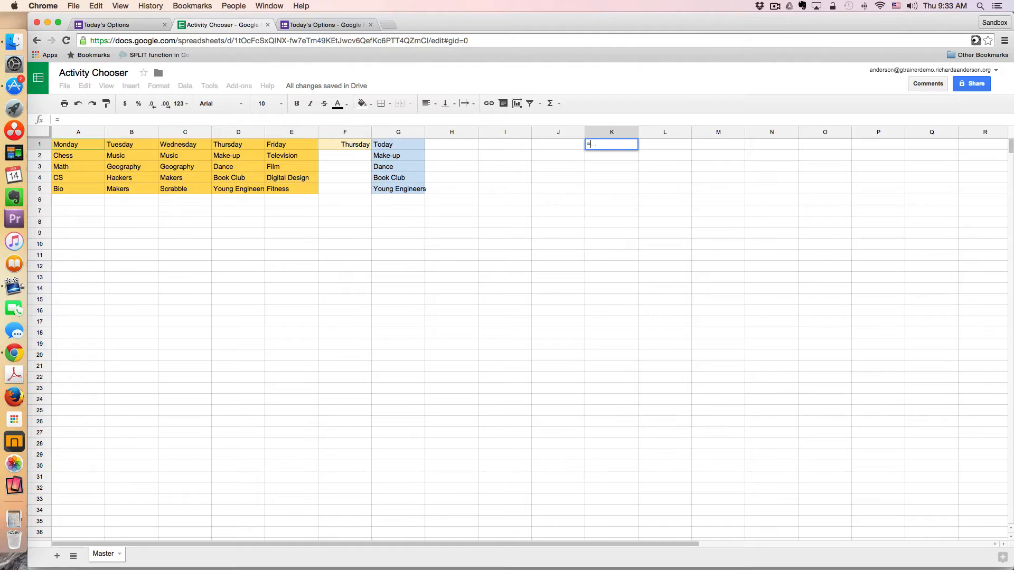
text(NOW)
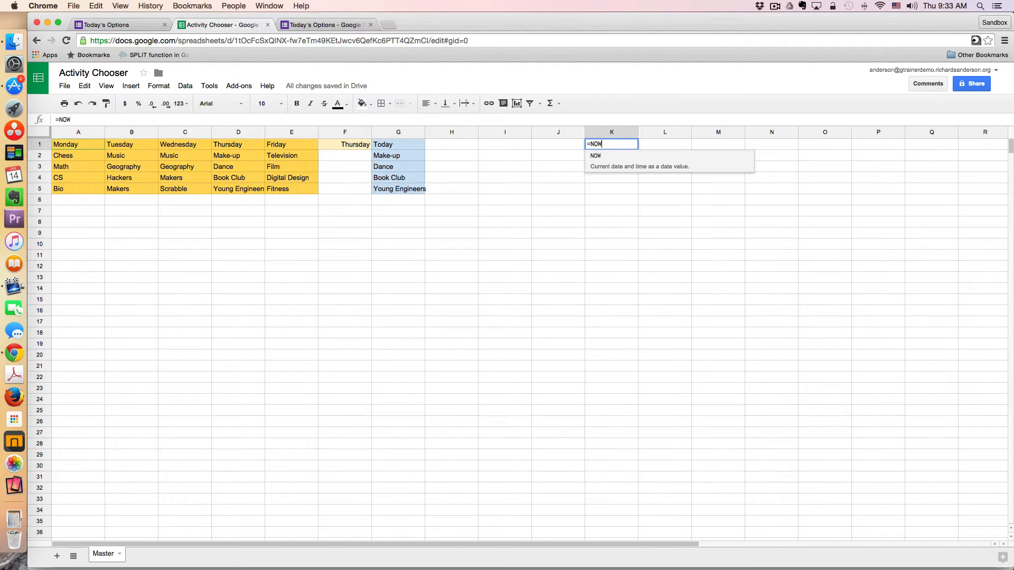
text(())
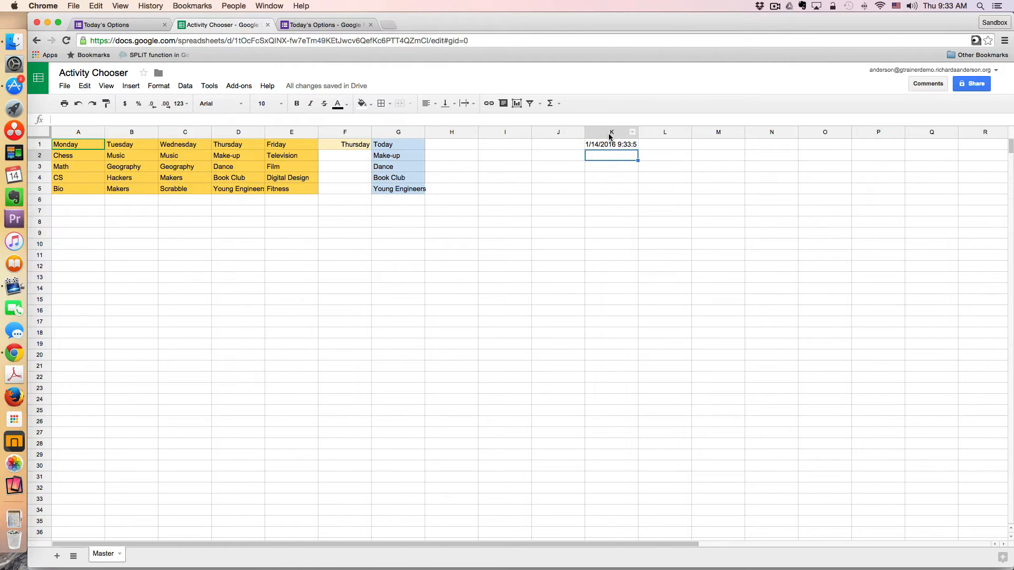
click(610, 132)
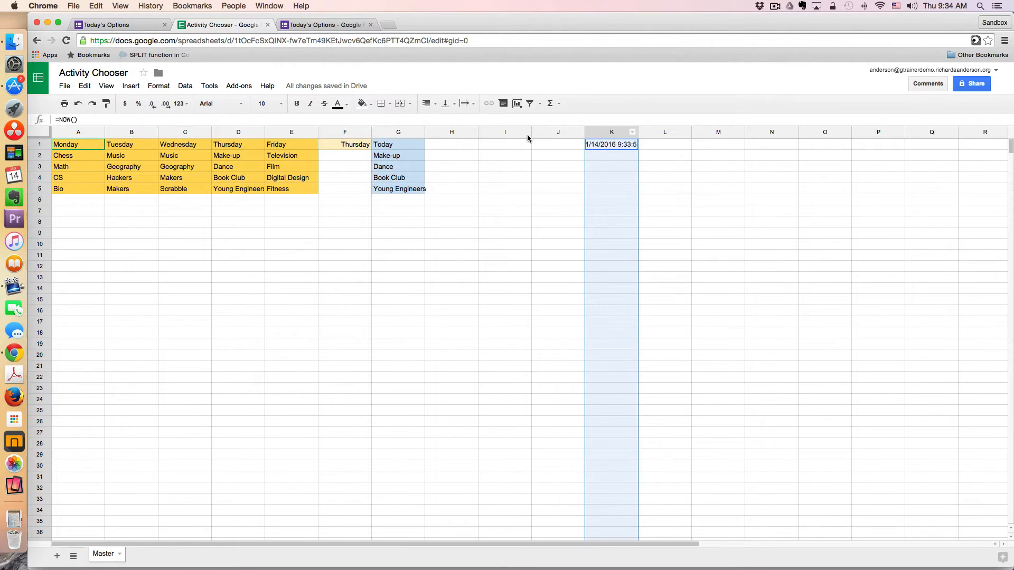
click(158, 86)
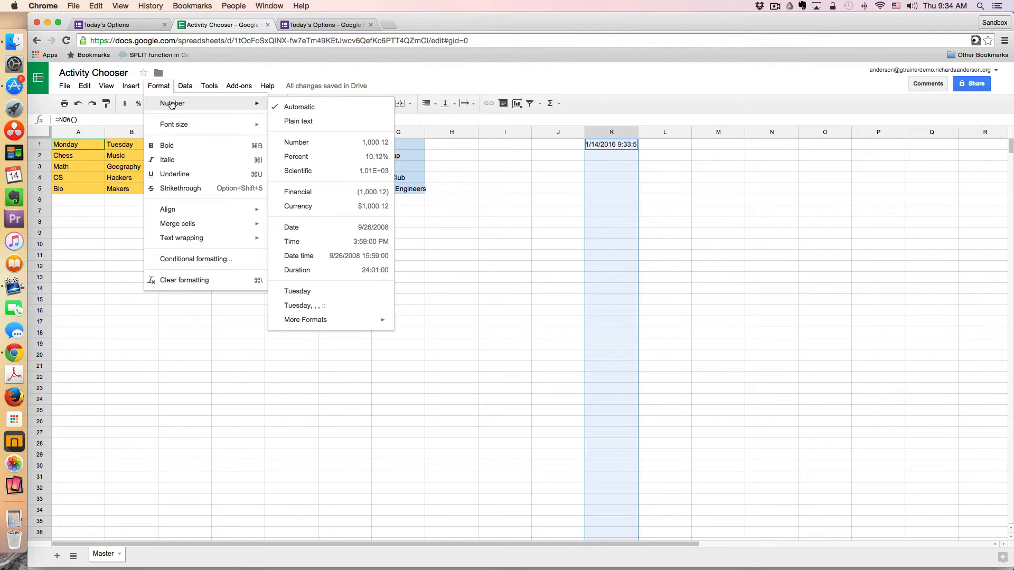
mouse_move(338, 335)
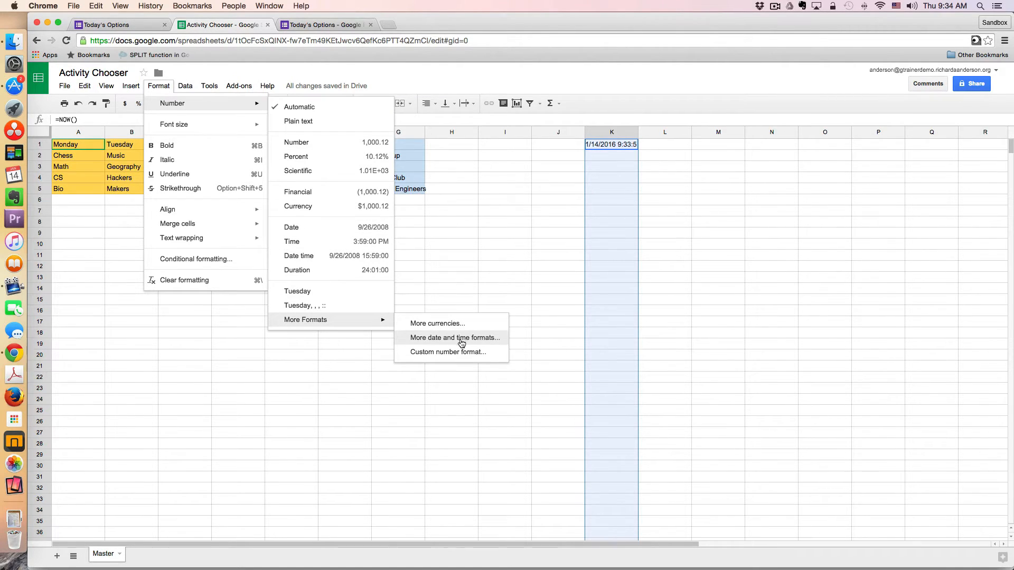
mouse_move(298, 292)
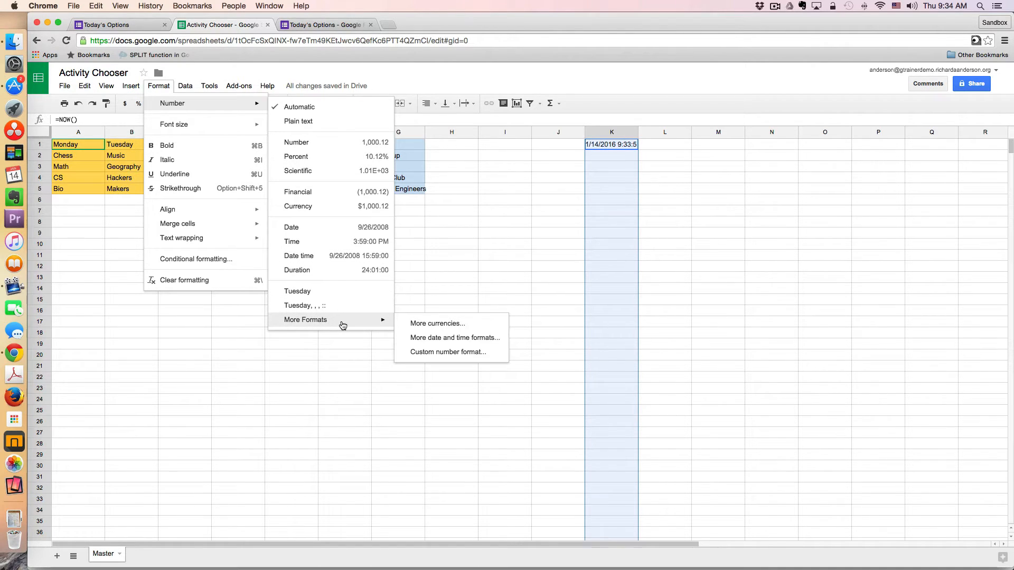
mouse_move(437, 323)
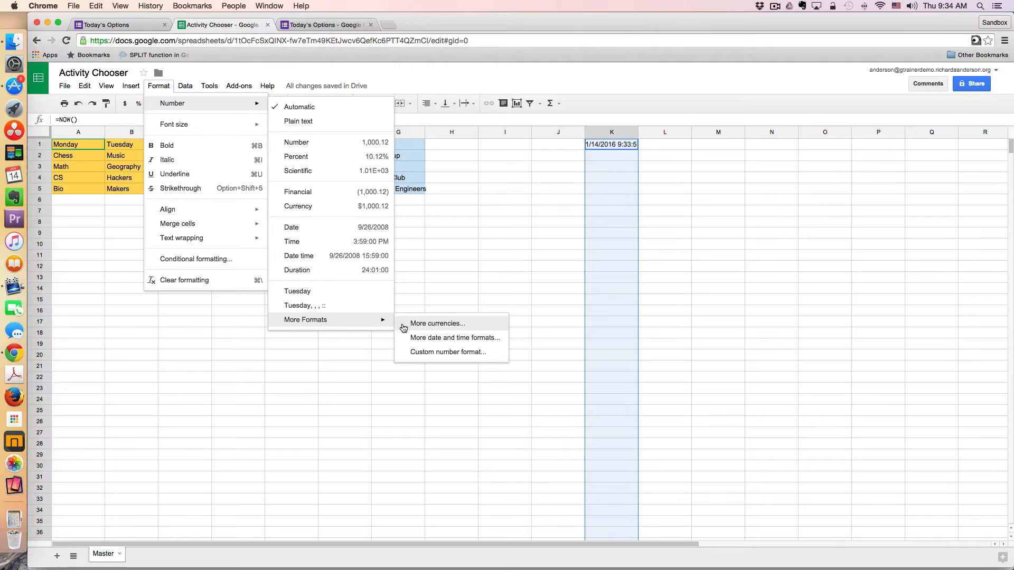
mouse_move(434, 337)
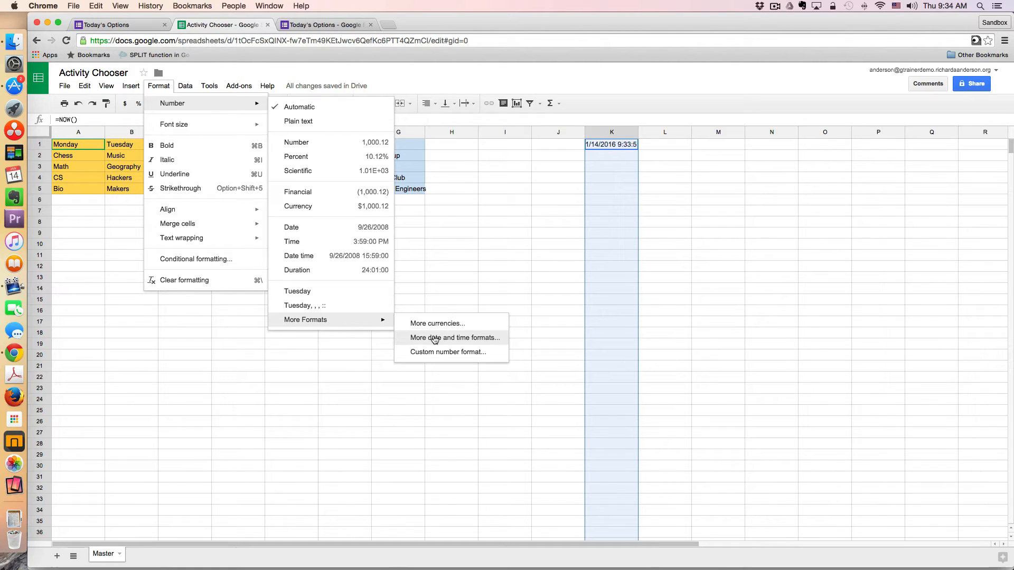
Review the custom date and time formats dialog and close it without changes
click(454, 338)
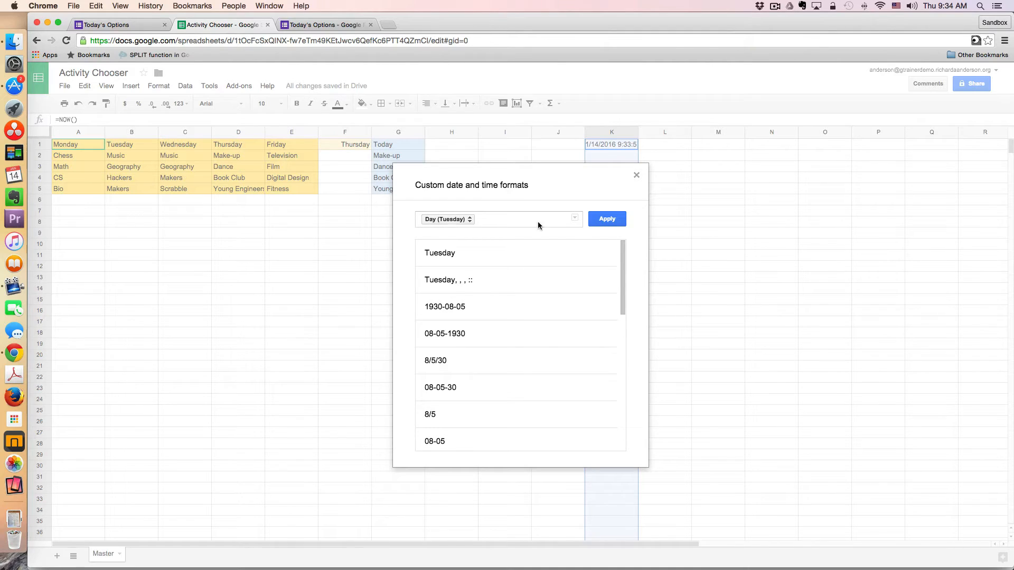
click(606, 218)
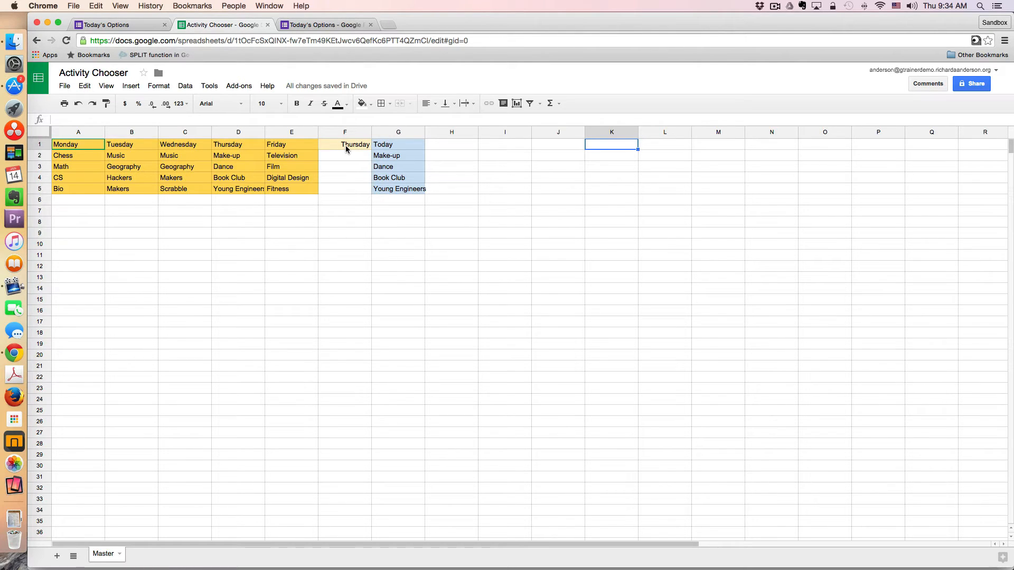
mouse_move(362, 154)
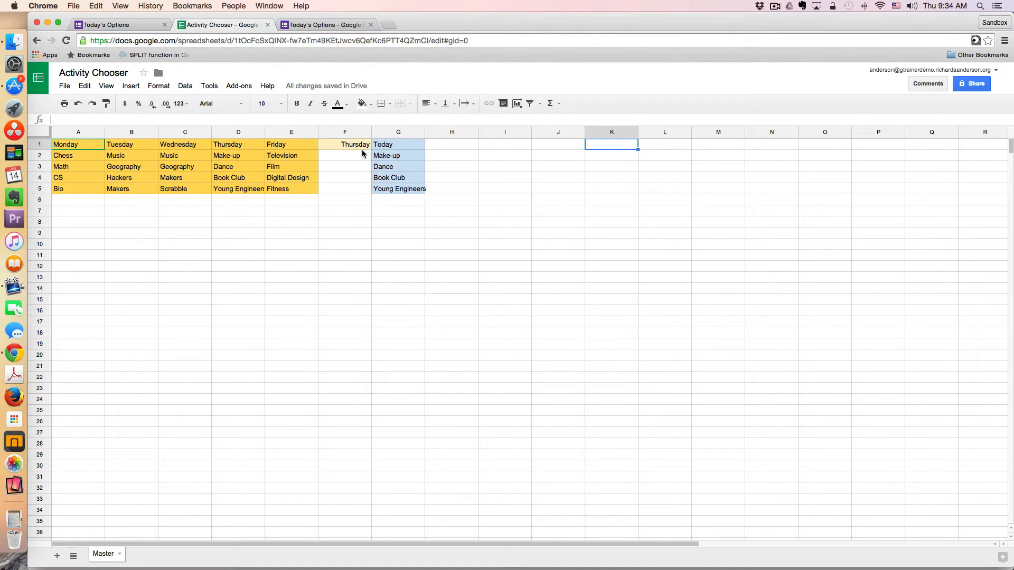
mouse_move(134, 166)
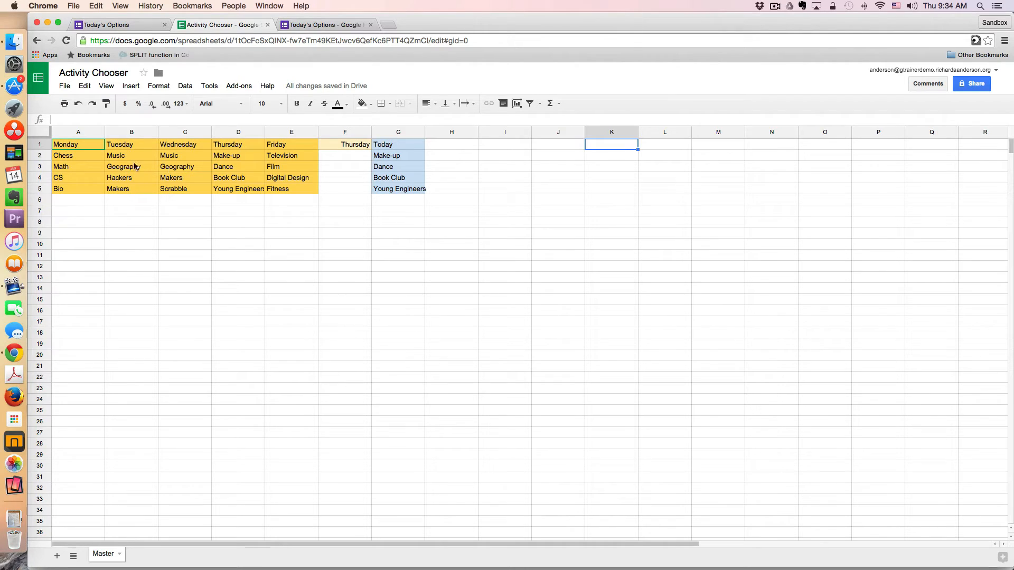
mouse_move(129, 168)
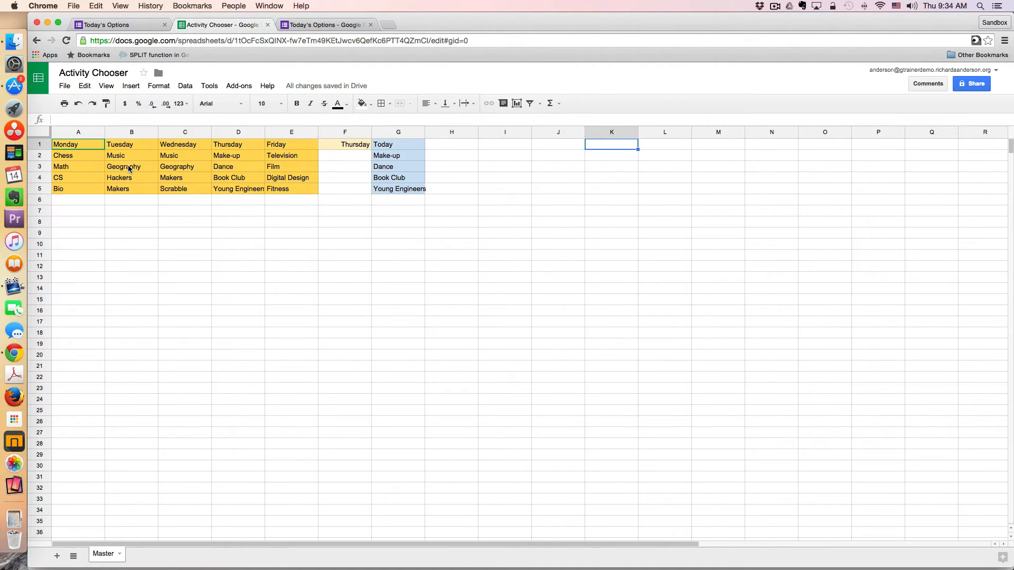
mouse_move(202, 167)
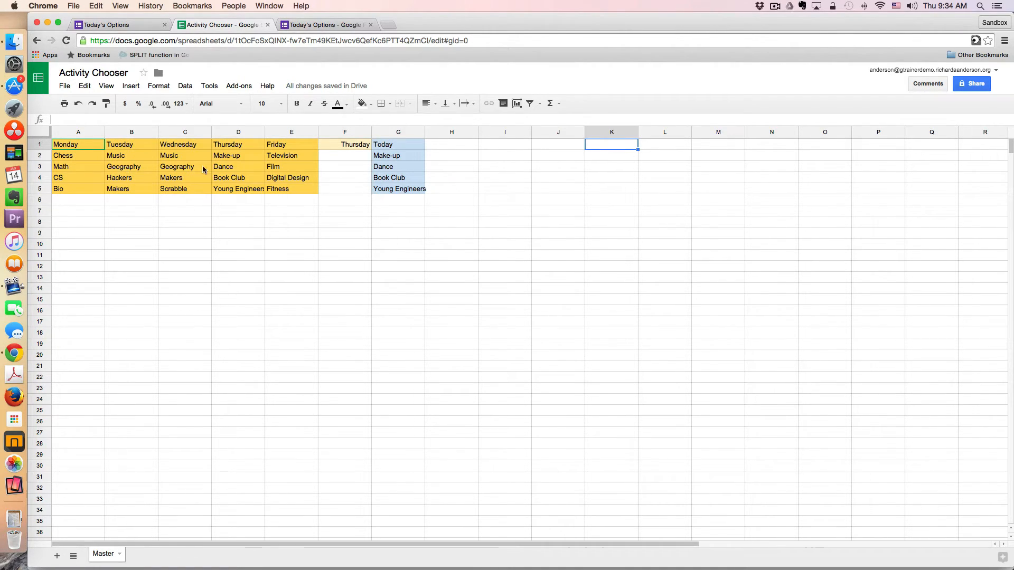
Inspect the formula behind Thursday in F1, then start editing the Today cell G1
click(344, 145)
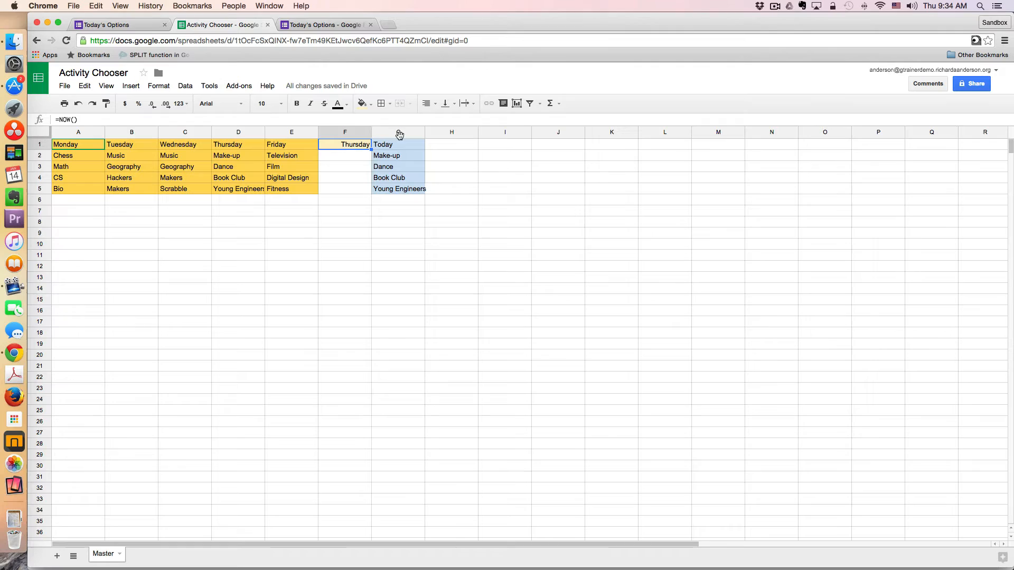
click(398, 144)
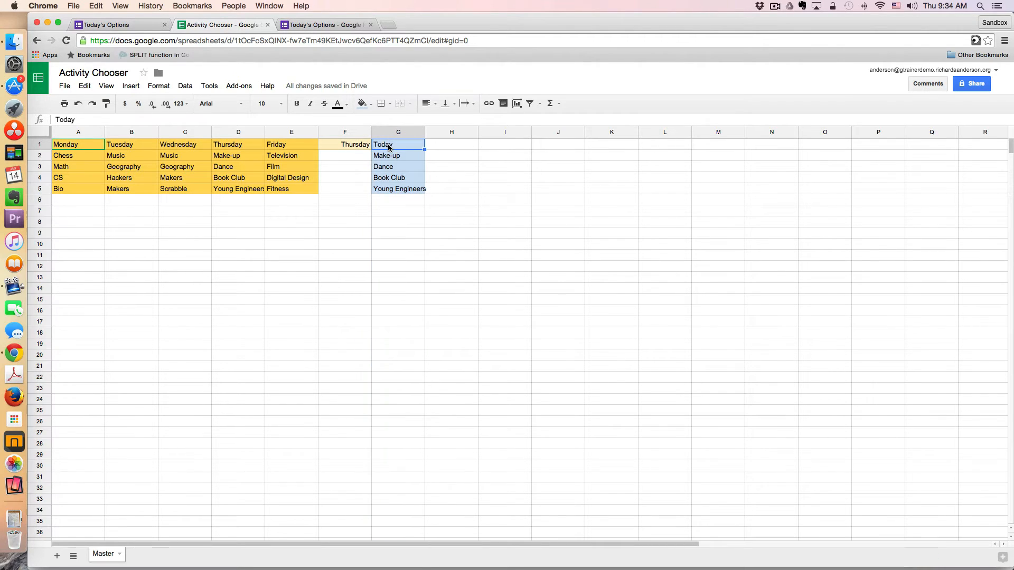
double_click(398, 145)
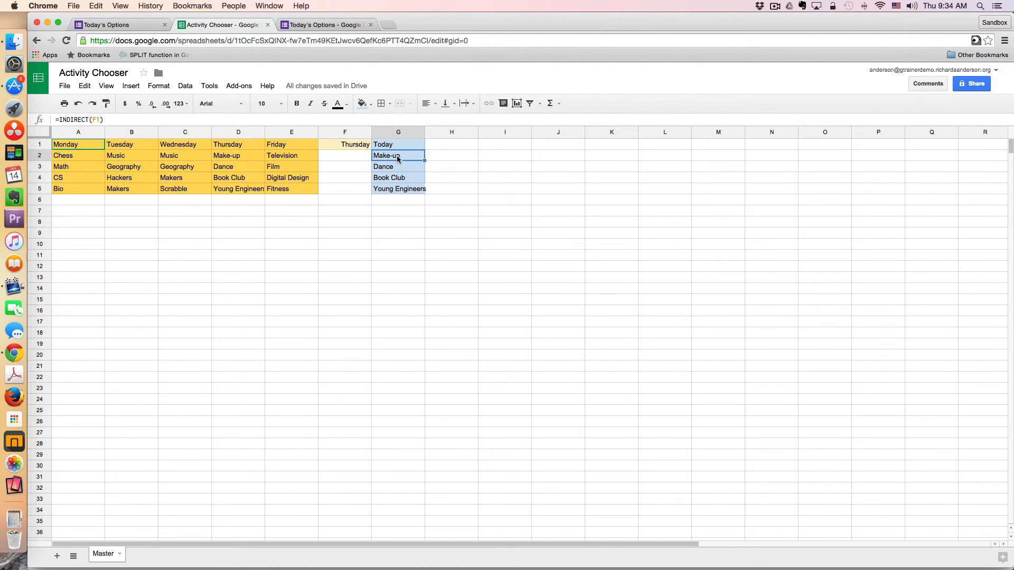
double_click(398, 156)
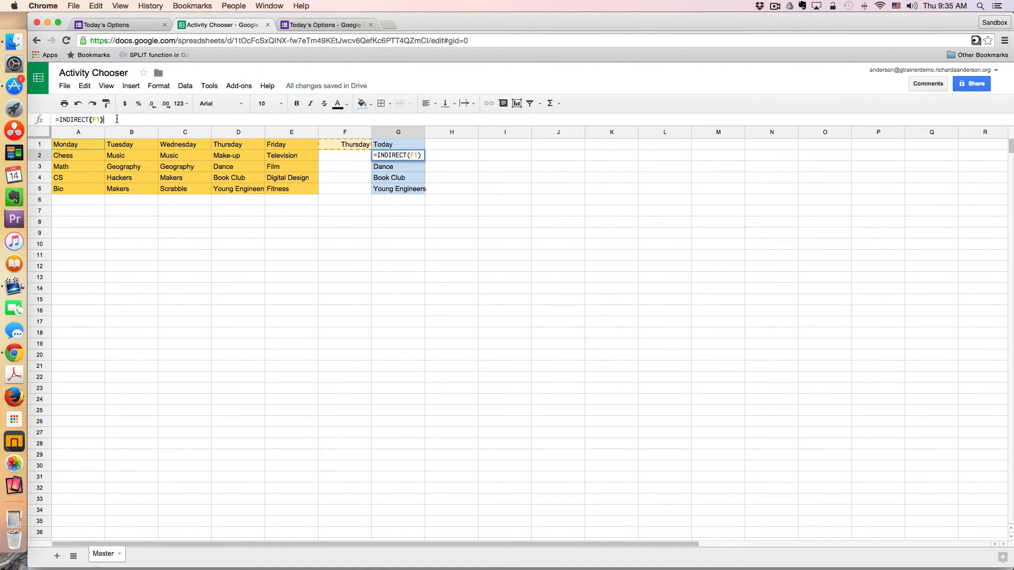
triple_click(77, 120)
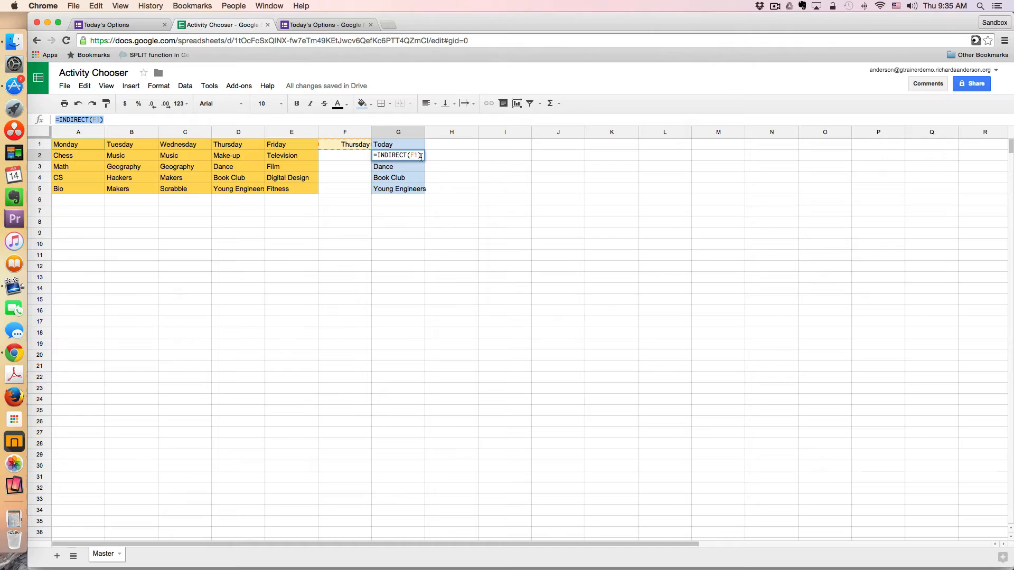
mouse_move(350, 147)
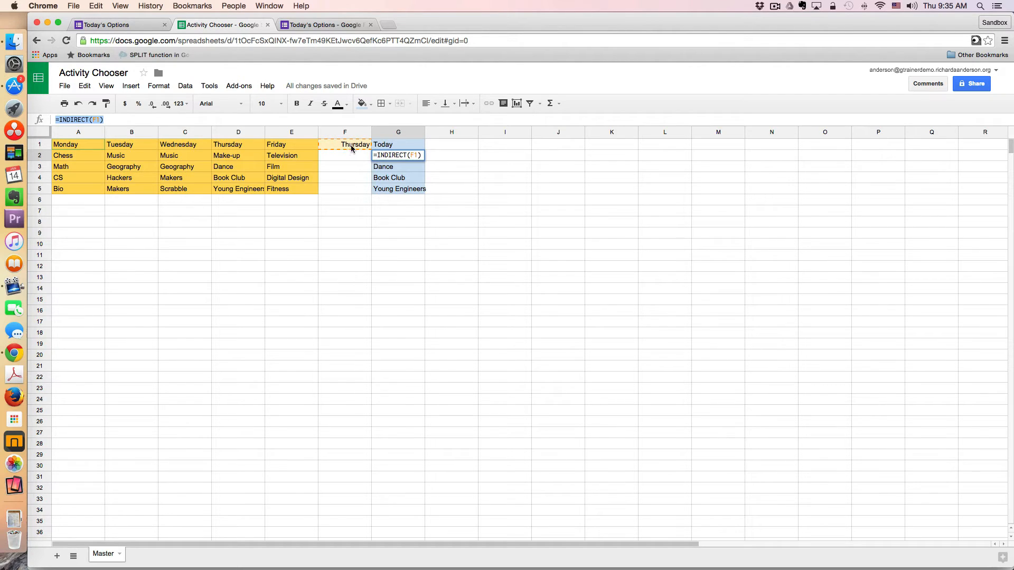
mouse_move(317, 146)
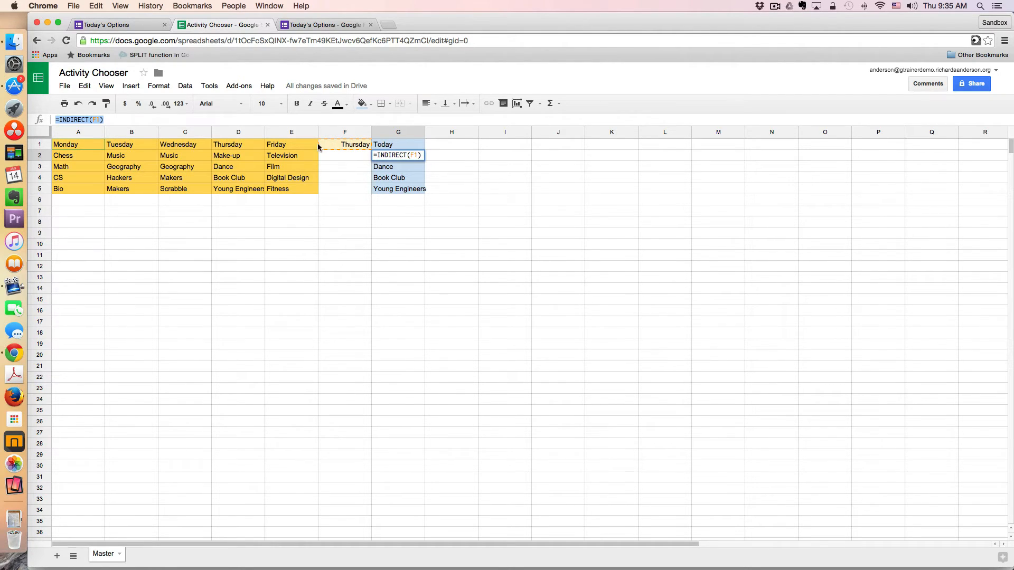
mouse_move(217, 133)
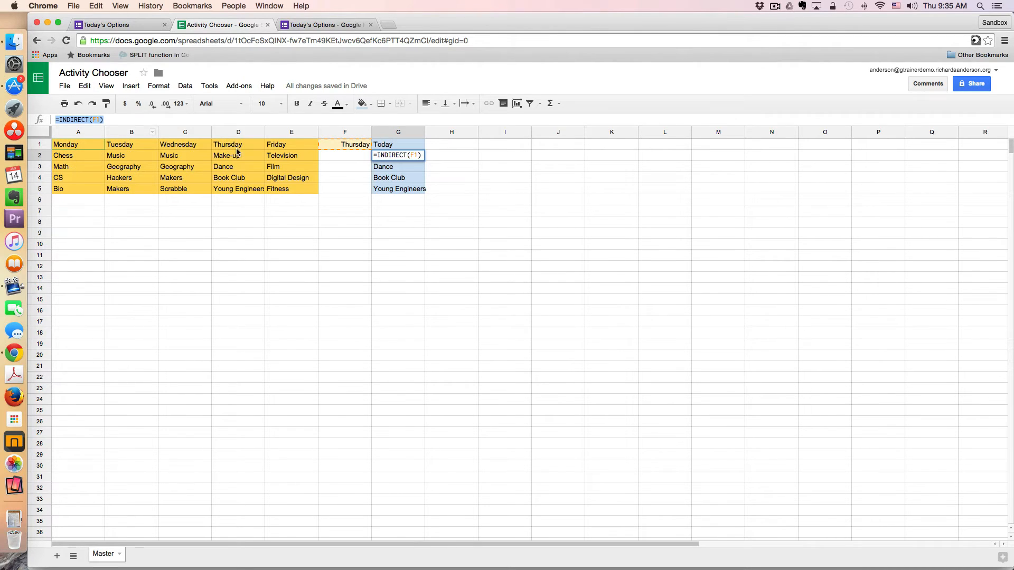
mouse_move(238, 191)
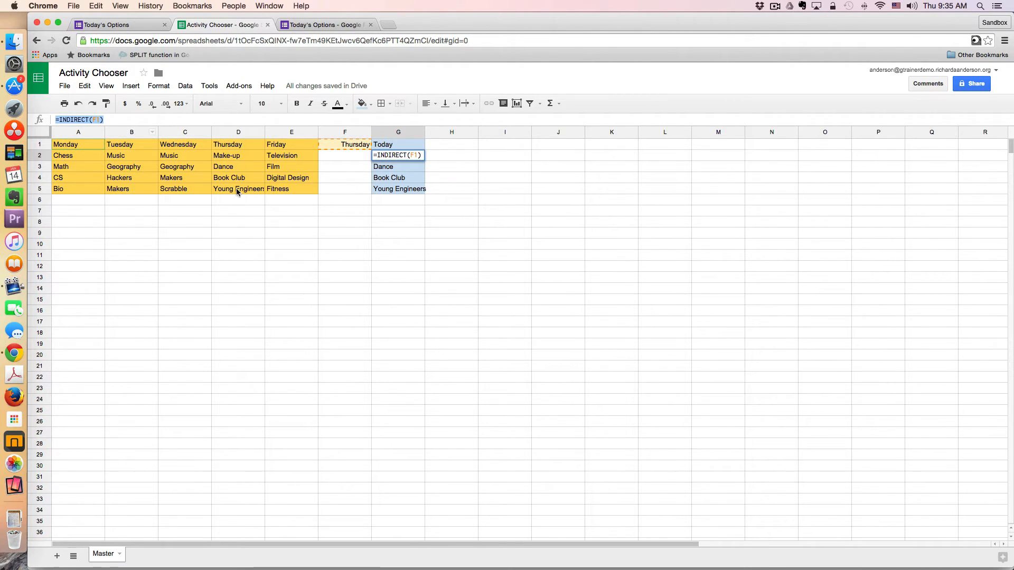
mouse_move(240, 212)
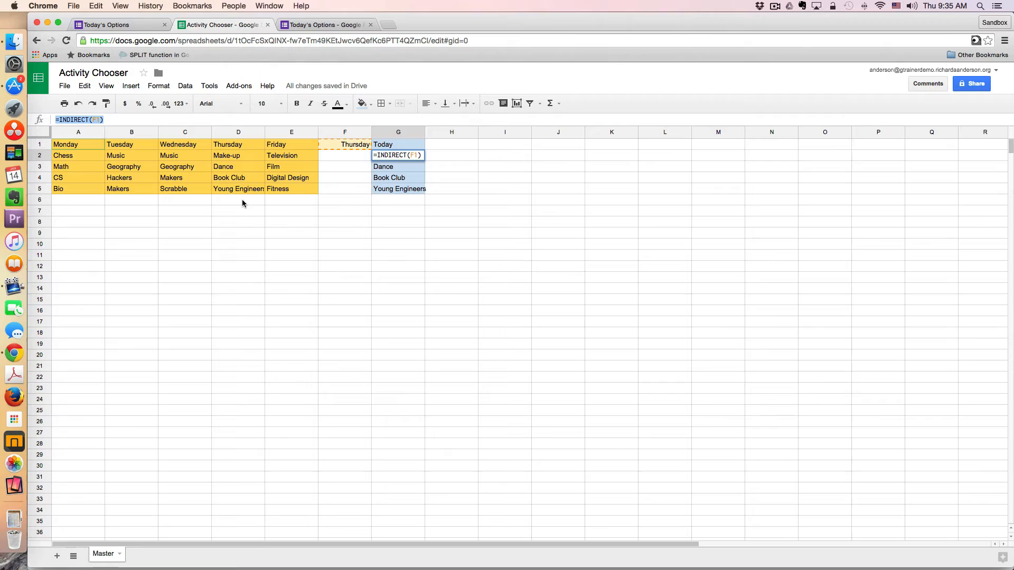
mouse_move(237, 144)
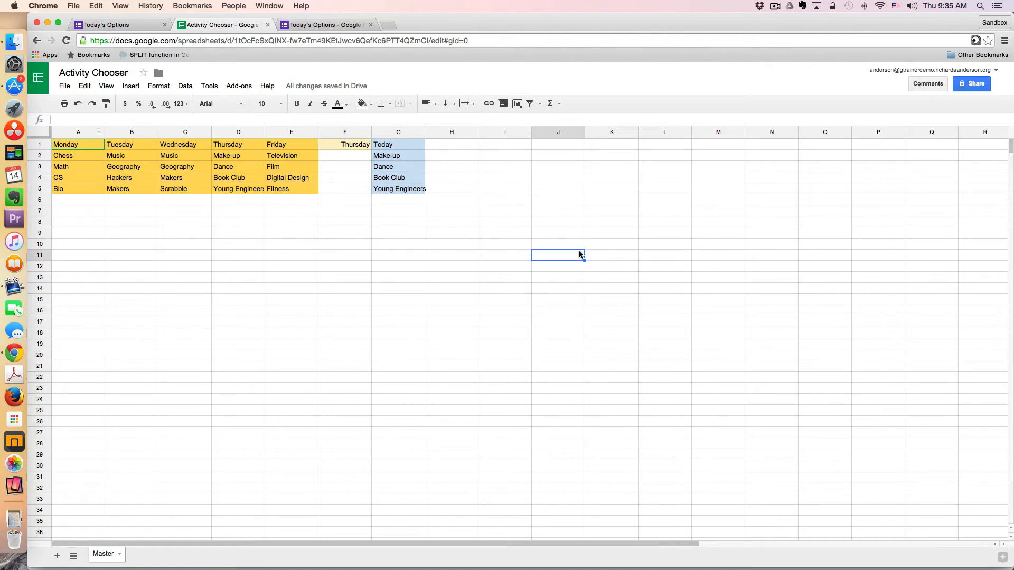
Select the Monday column and show the Named ranges sidebar listing the weekday ranges
click(77, 132)
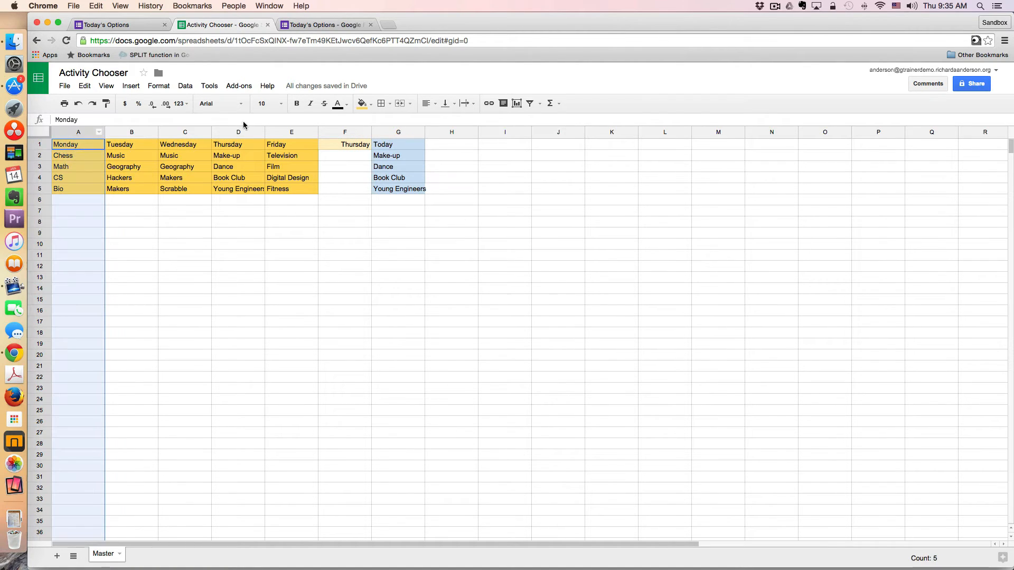
click(185, 85)
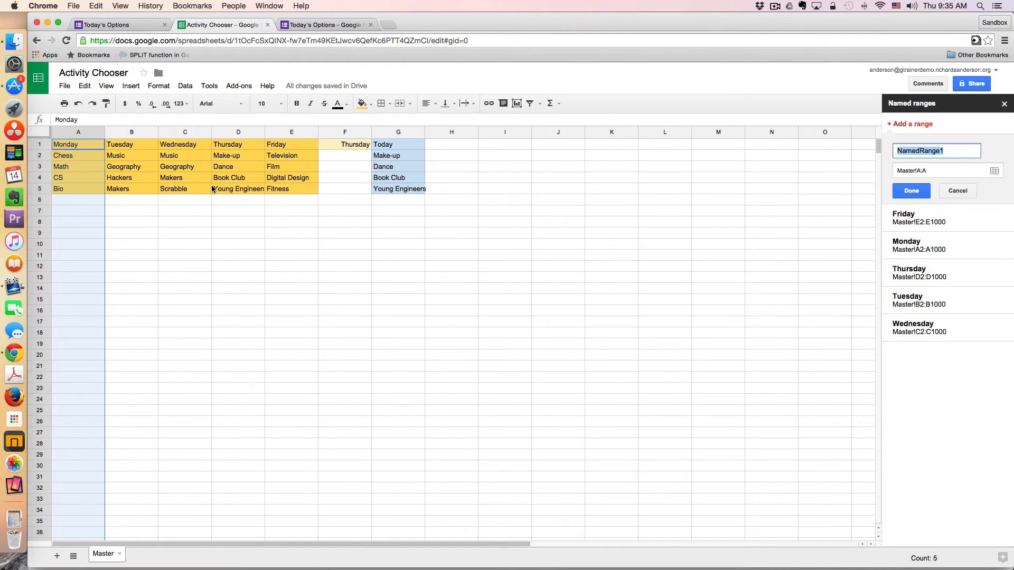
mouse_move(935, 373)
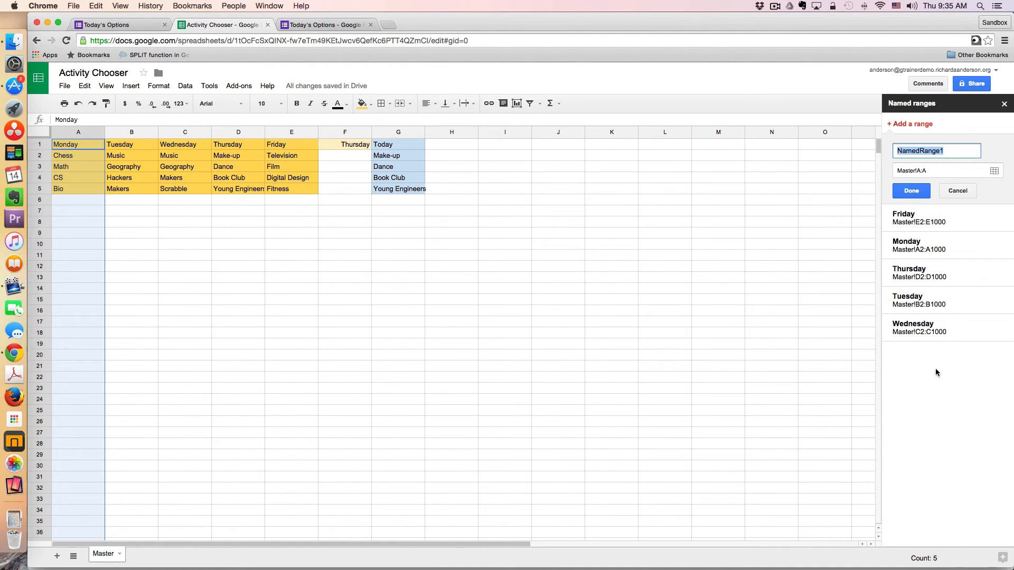
mouse_move(918, 271)
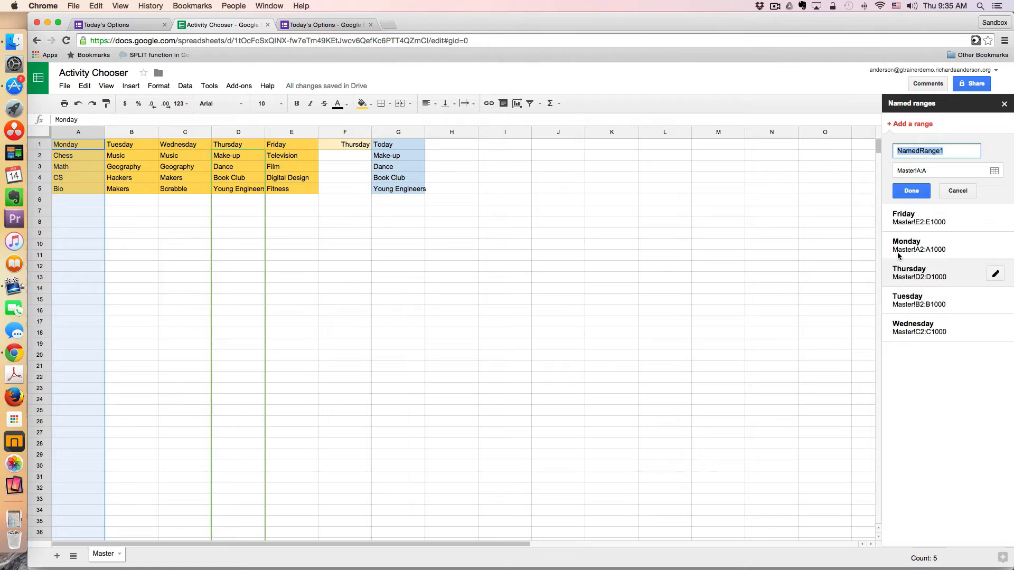
mouse_move(907, 249)
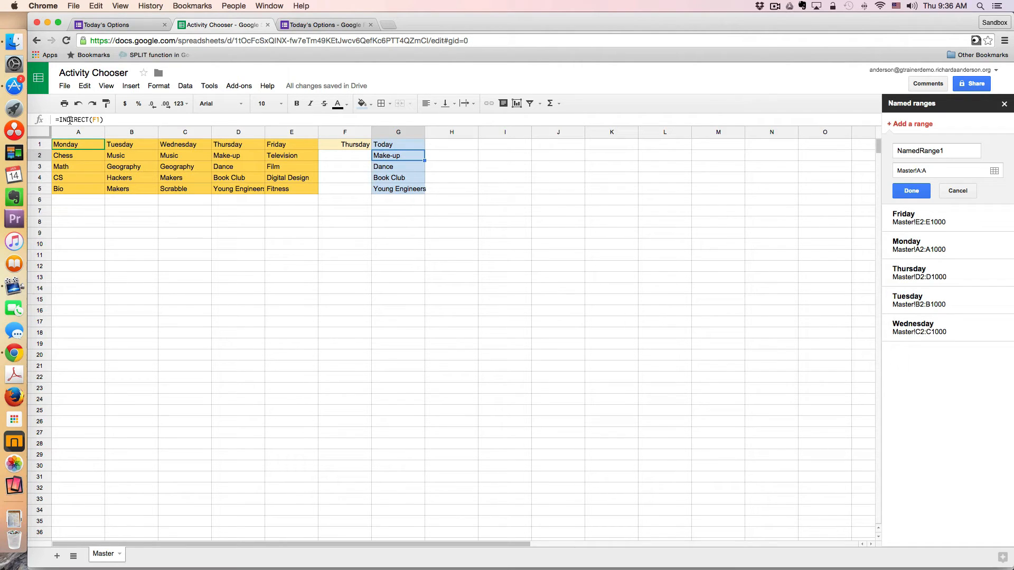
mouse_move(581, 242)
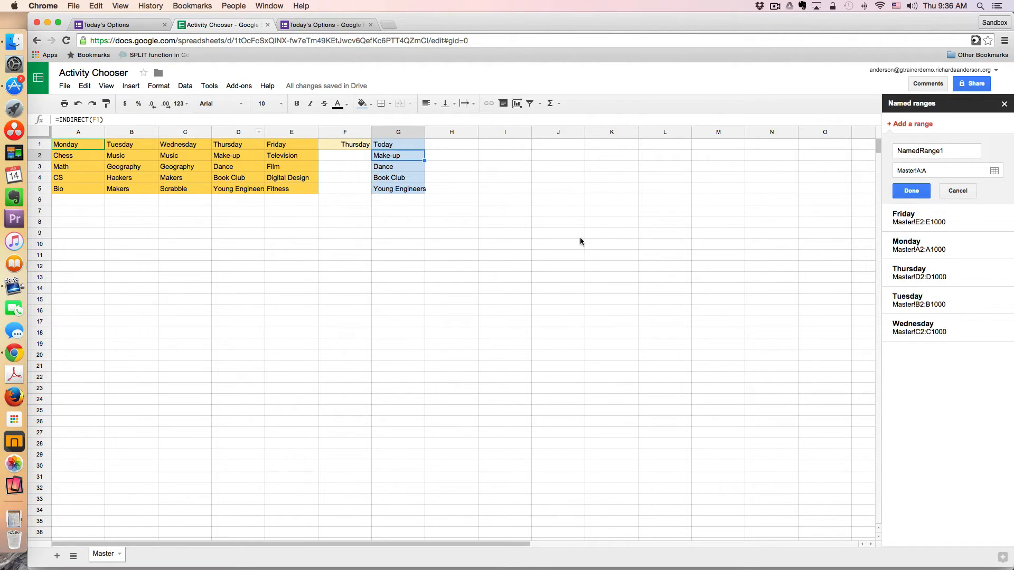
mouse_move(456, 241)
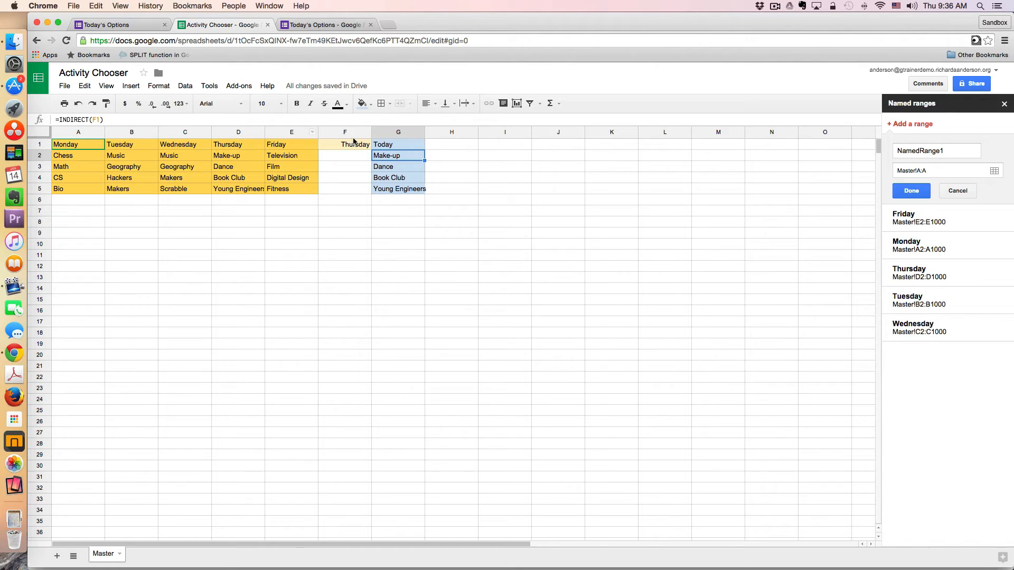
Replace F1's =NOW() with Friday, then Monday, so Today lists Chess, Math, CS and Bio
text(=NOW())
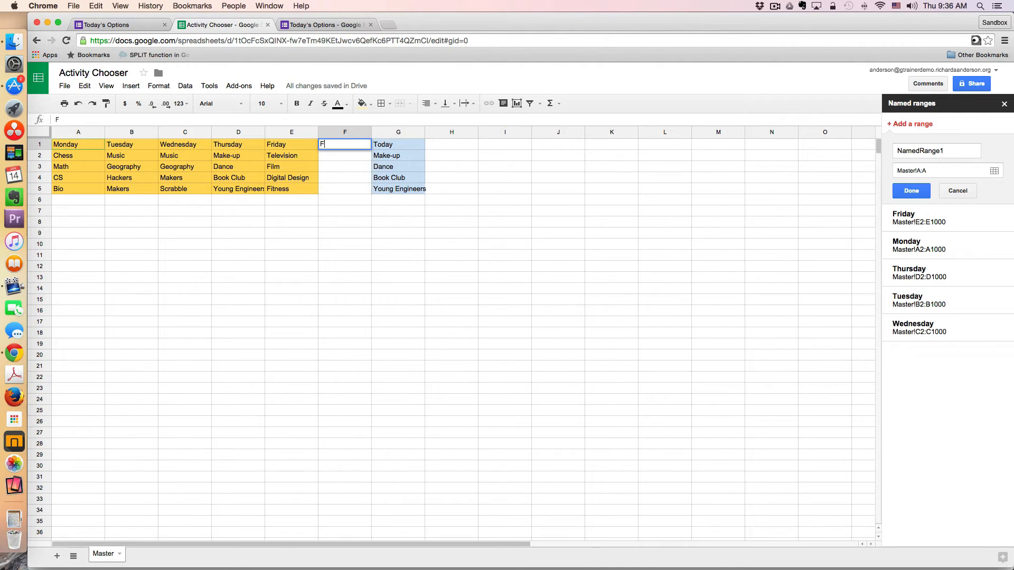
text(riday)
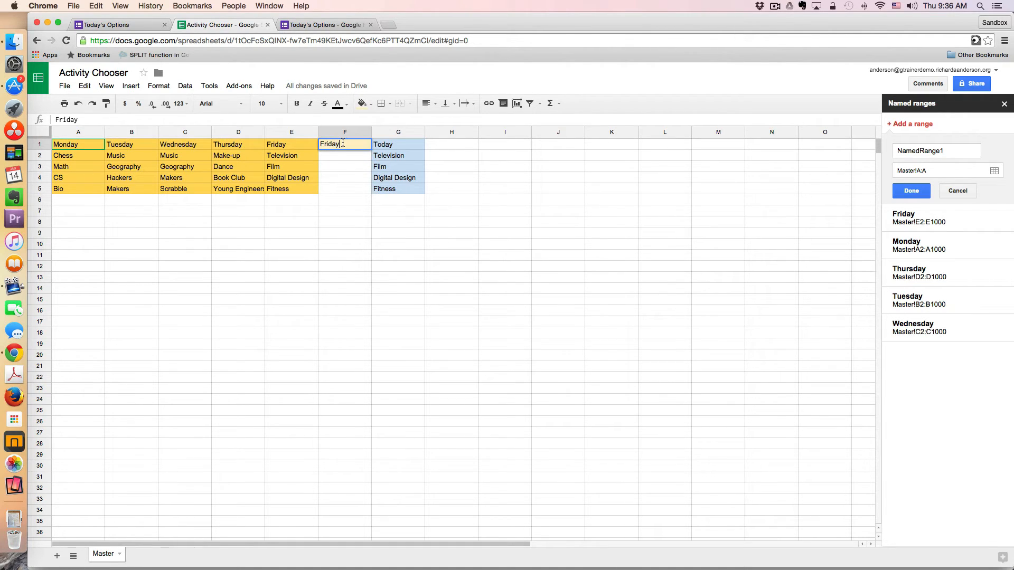
text(Monday)
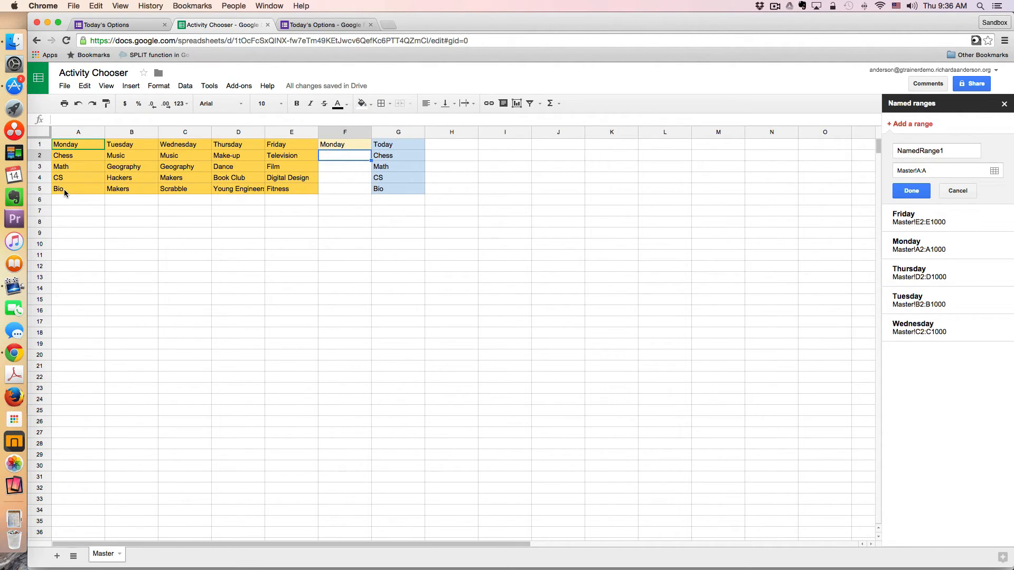
mouse_move(66, 198)
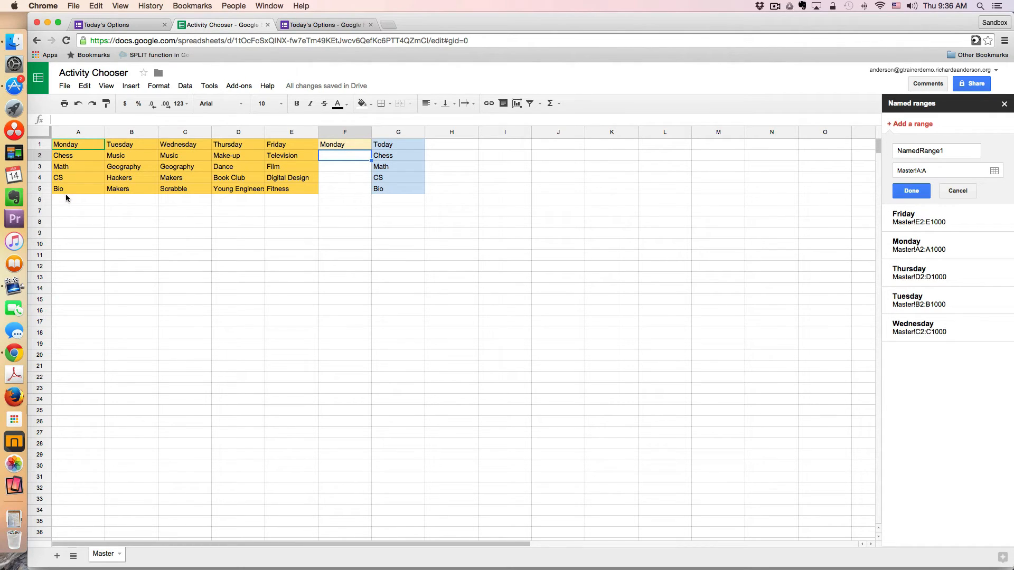
mouse_move(339, 144)
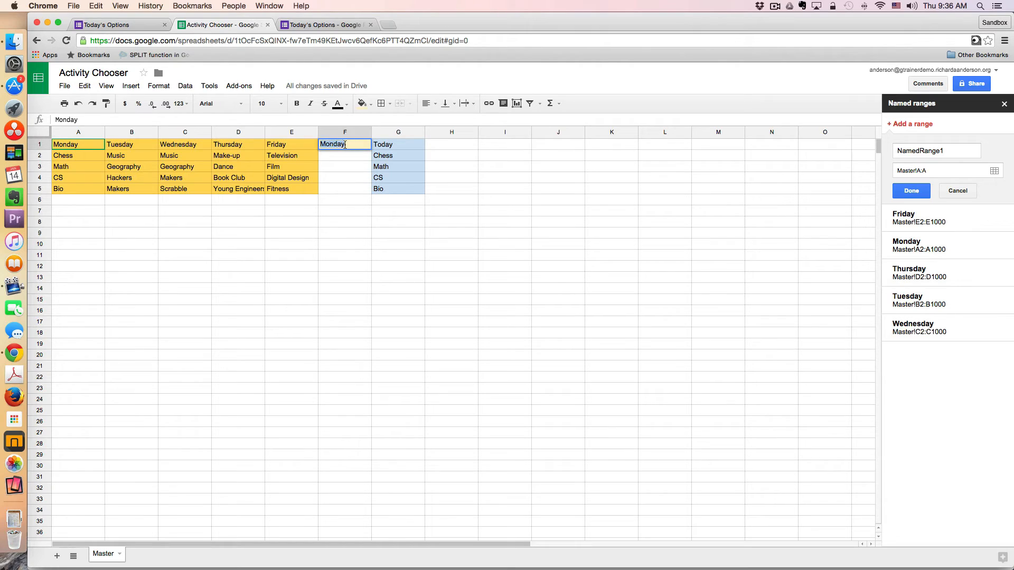
Restore =NOW() in F1 and select column F to reformat it as a day name
text(=N)
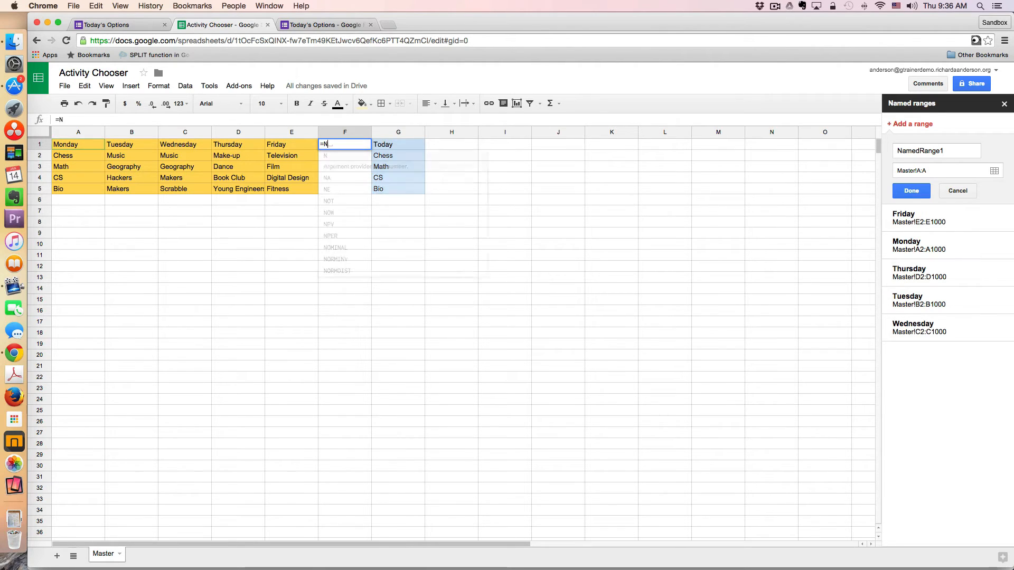
text(O)
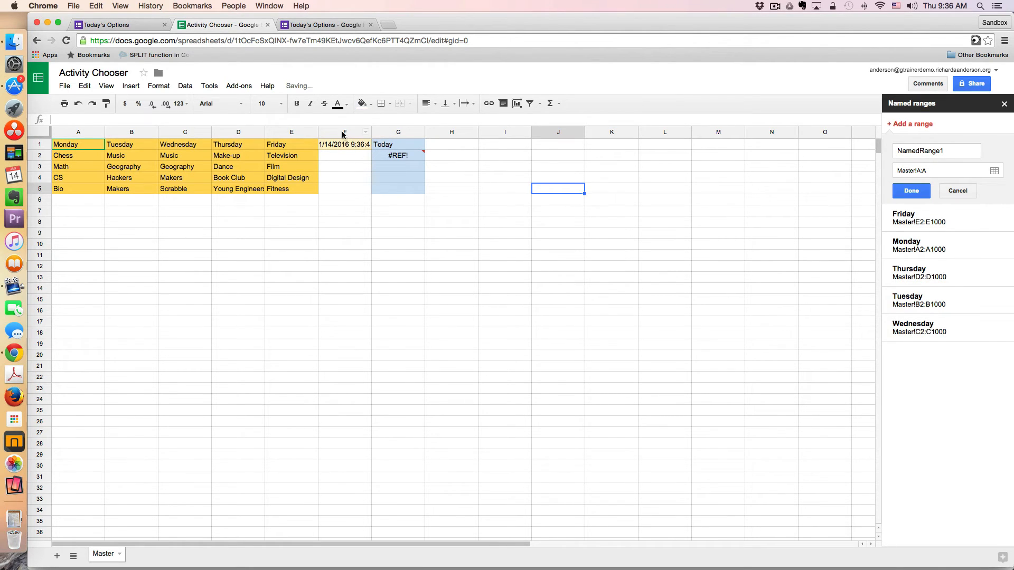
click(158, 85)
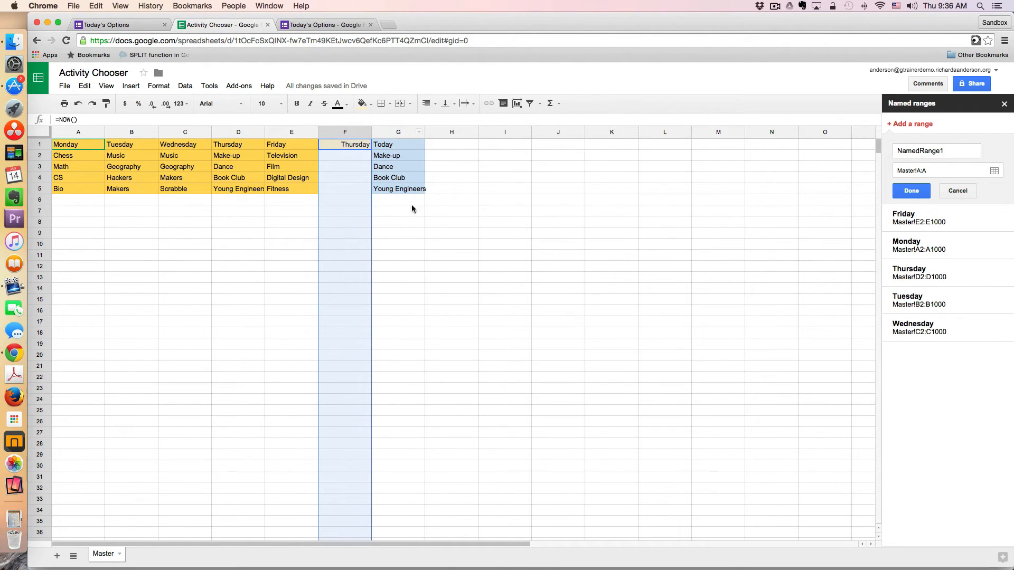
mouse_move(342, 68)
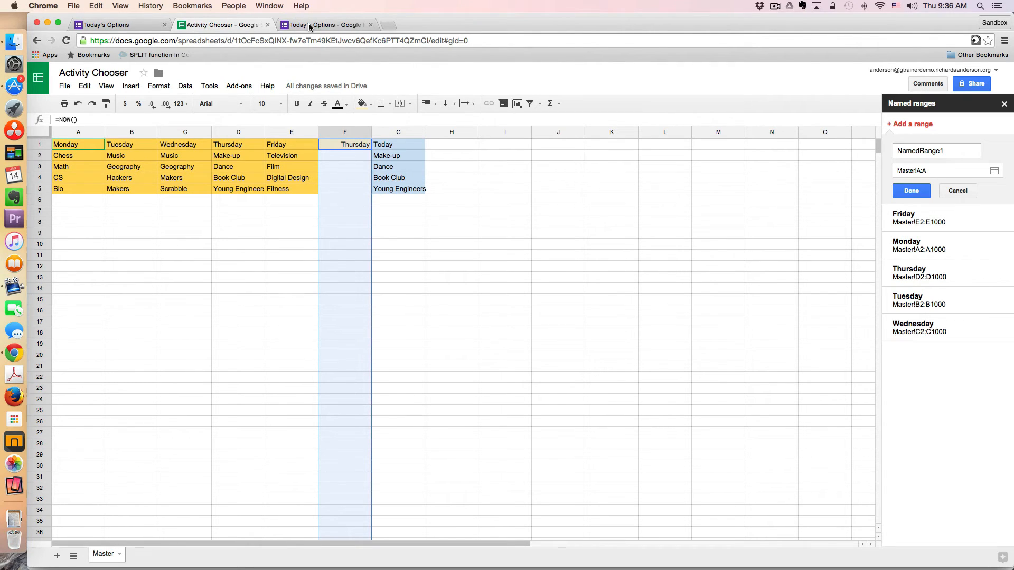
click(326, 24)
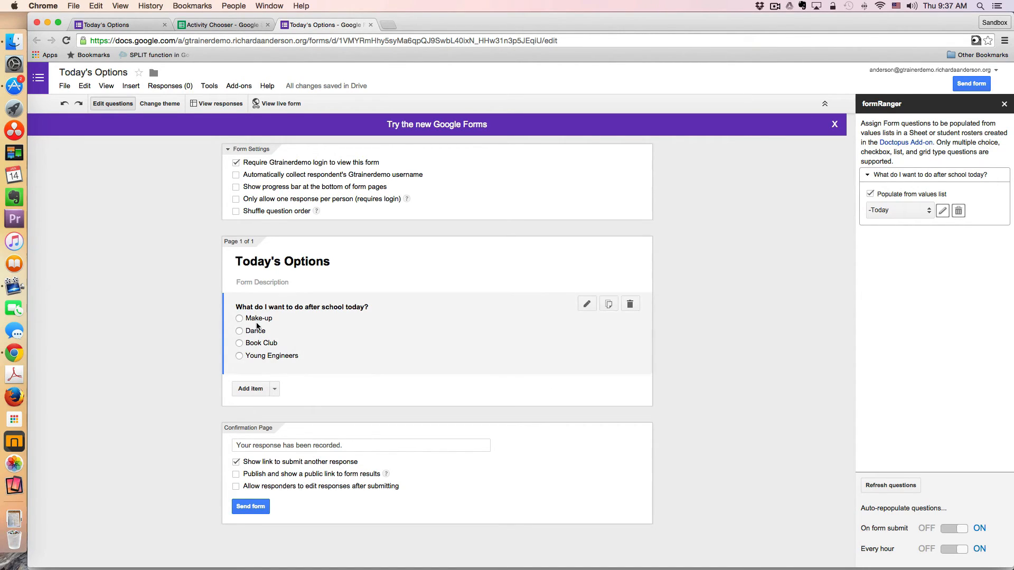
mouse_move(264, 359)
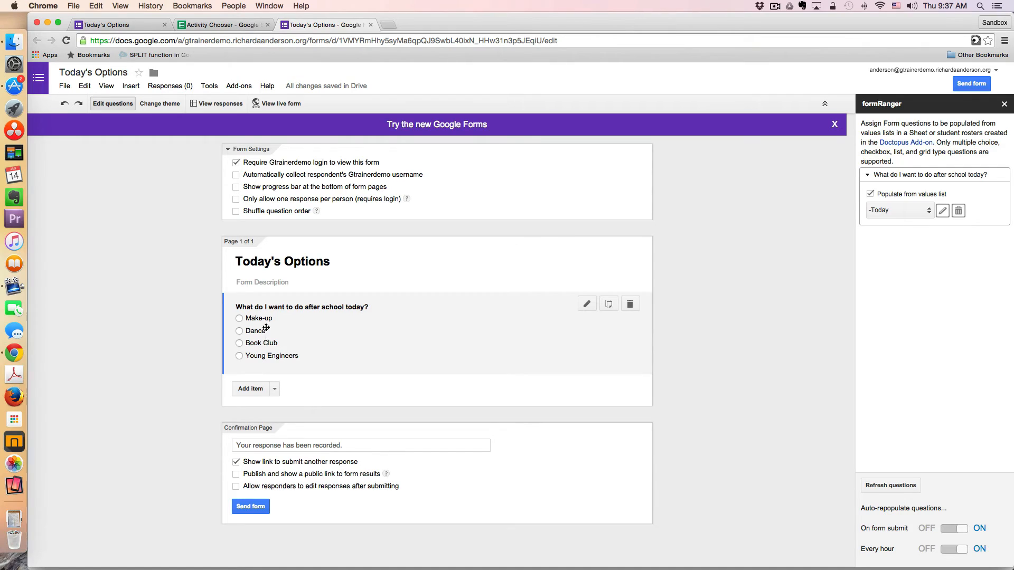
mouse_move(268, 347)
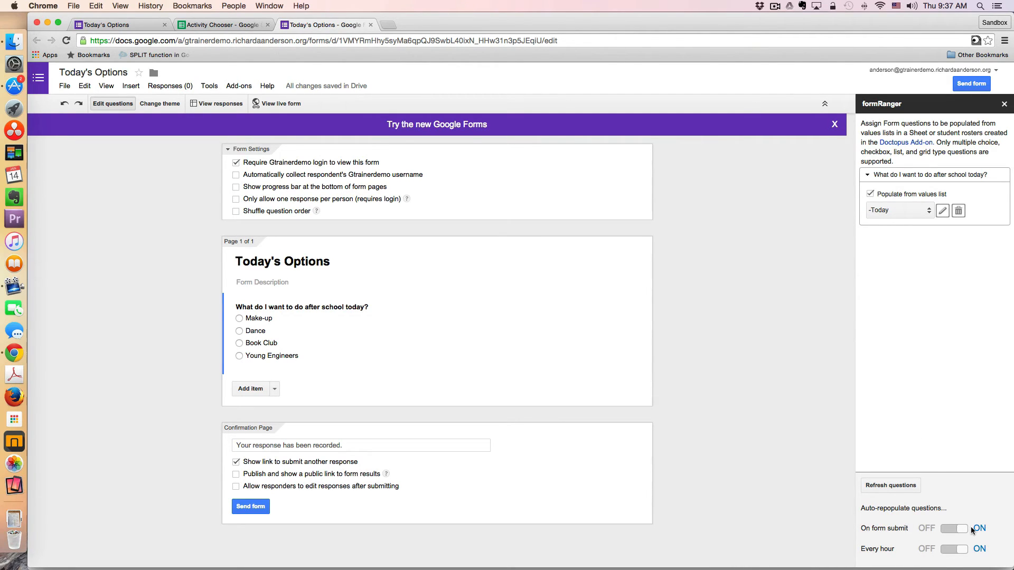
mouse_move(963, 550)
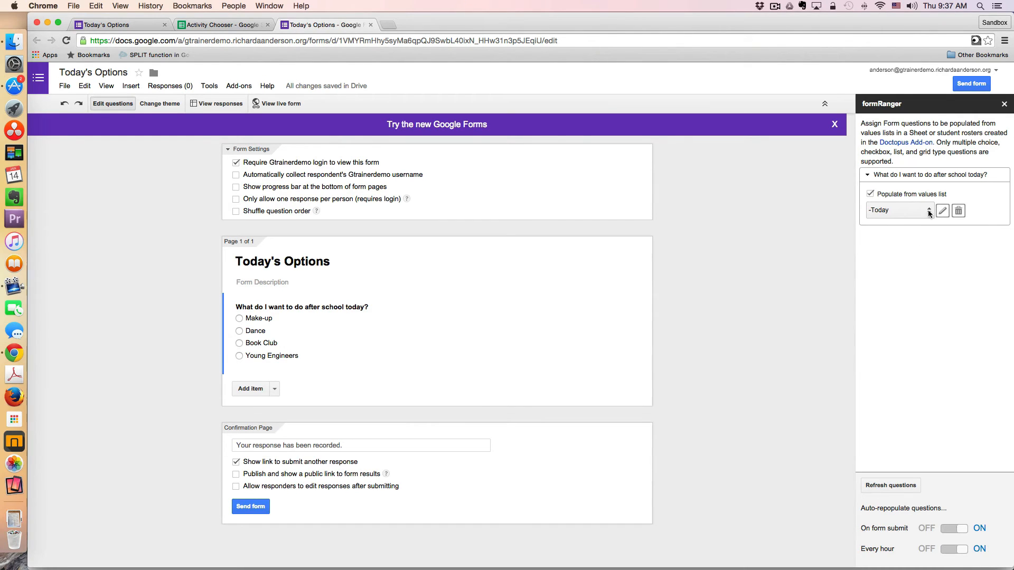
Start a new formRanger values list sourced from the Activity Chooser spreadsheet
click(897, 209)
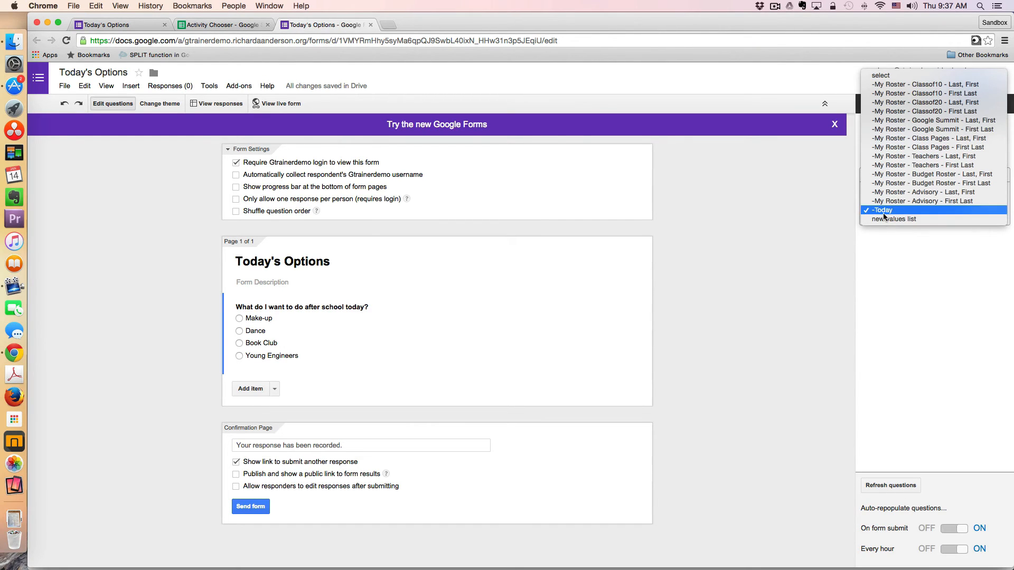
click(898, 209)
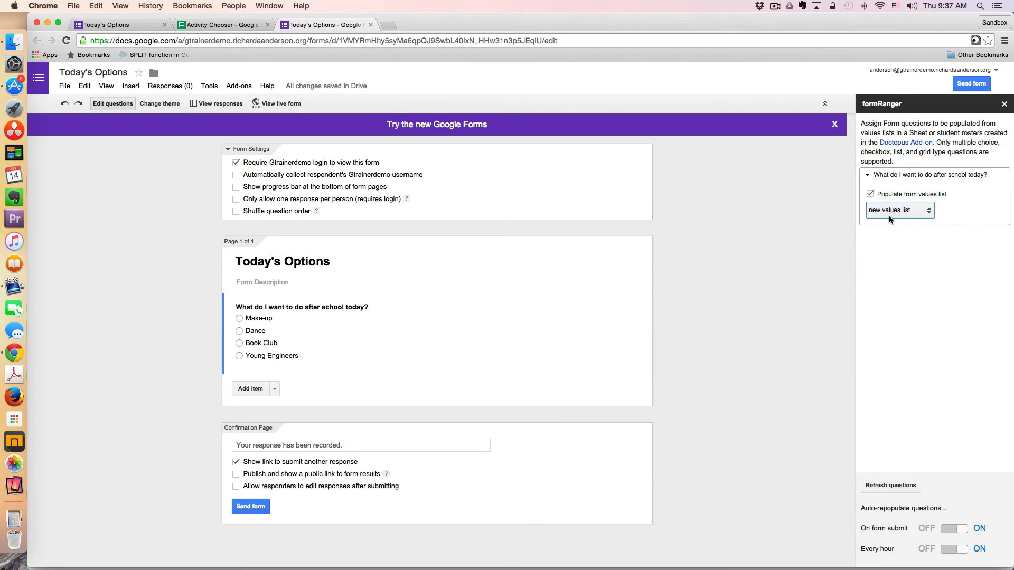
click(895, 209)
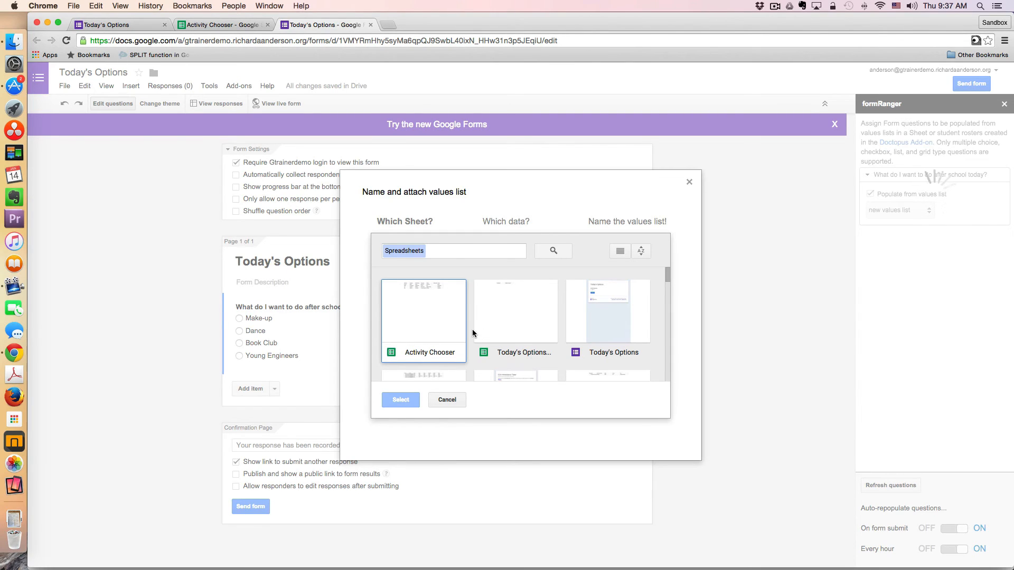
click(422, 310)
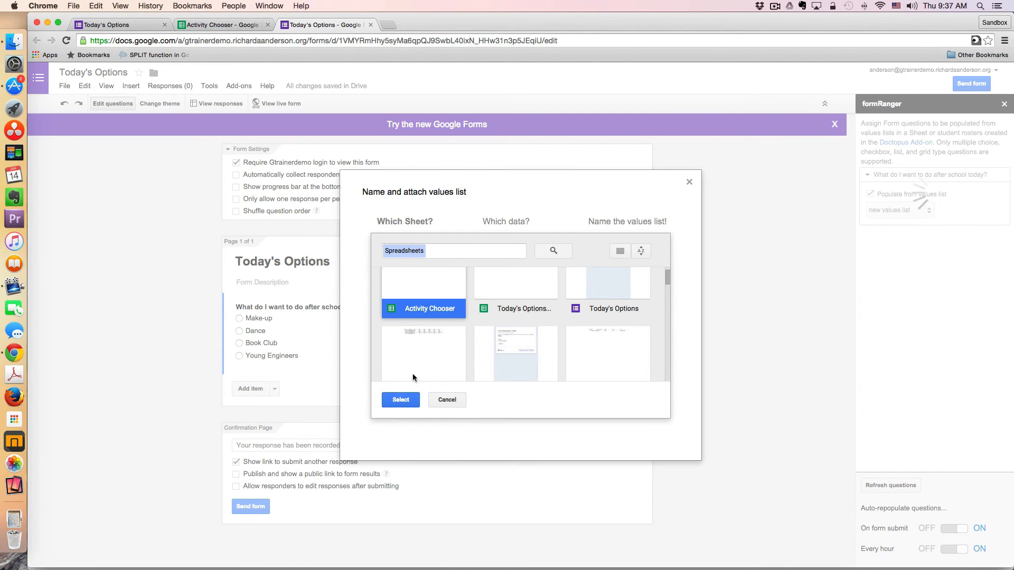
click(399, 399)
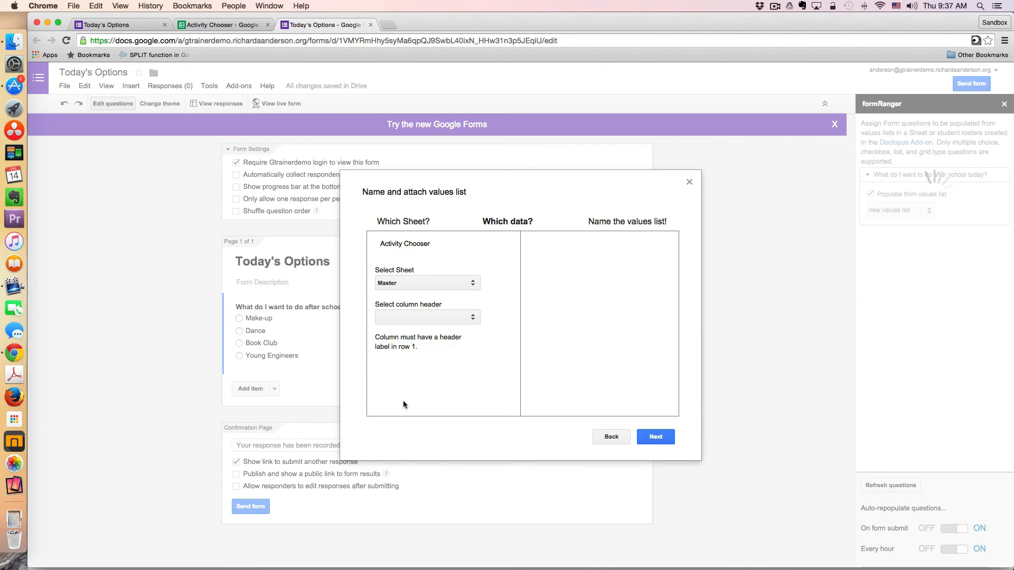
Pick the Today column header, preview it via Next, then close the setup unfinished
click(427, 317)
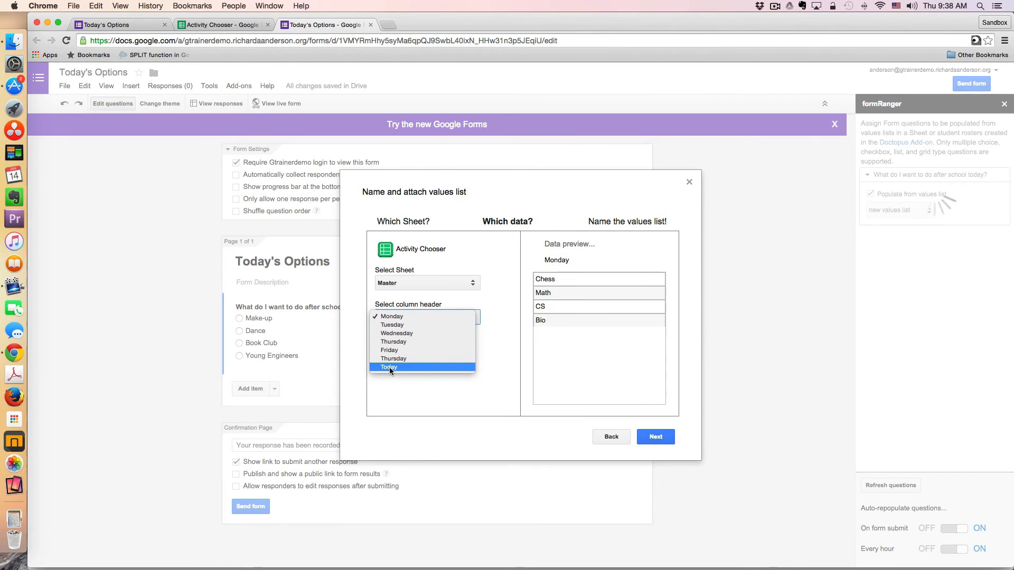
click(388, 368)
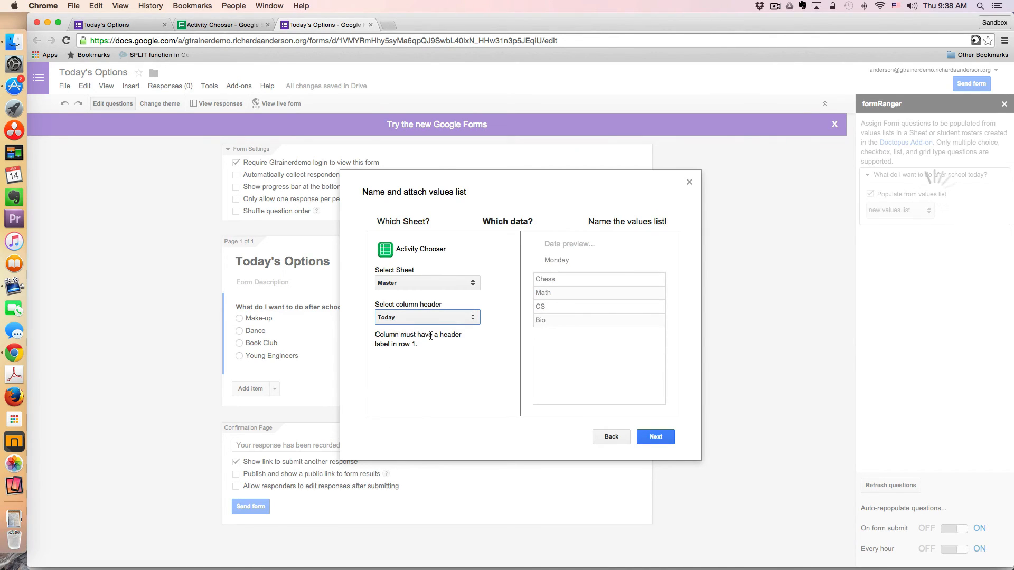
click(426, 317)
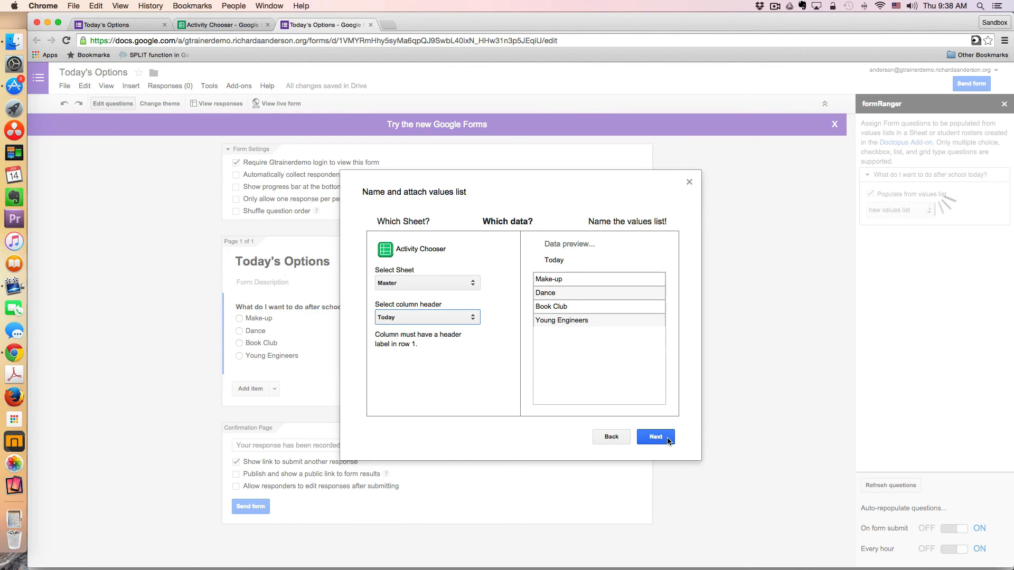
click(655, 436)
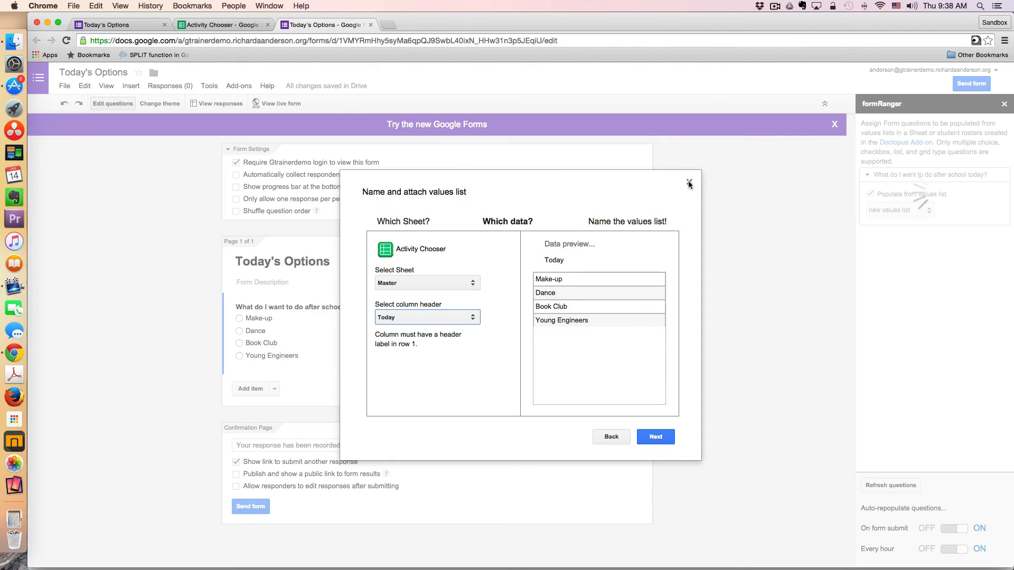
click(688, 184)
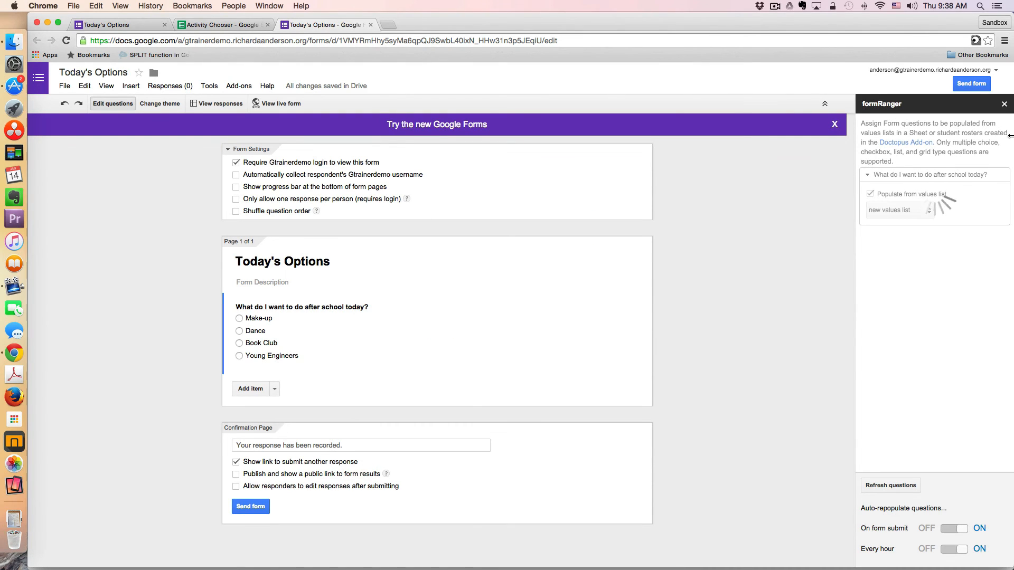
mouse_move(1004, 105)
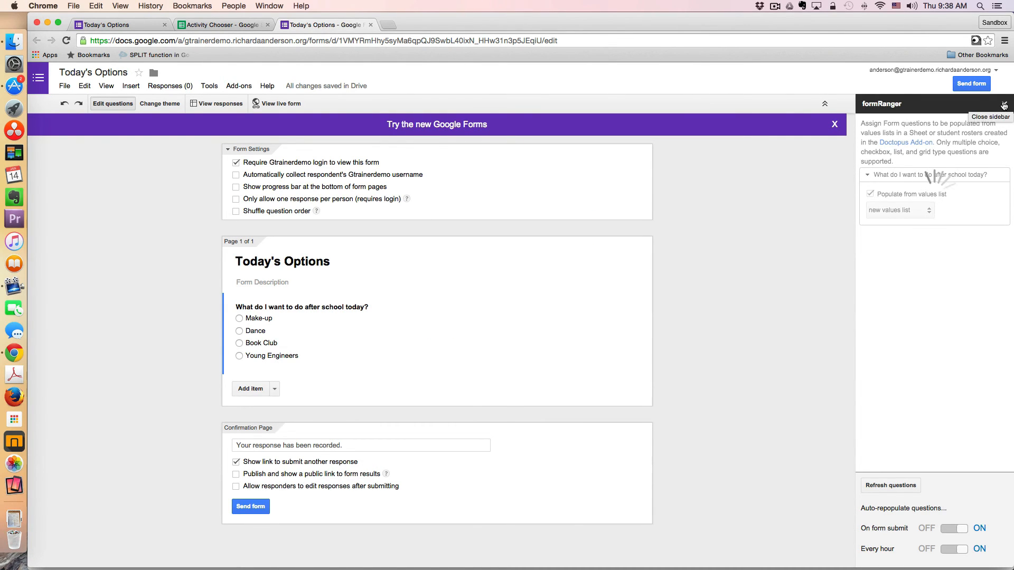
Close formRanger and inspect the NOW formula in F1 and the INDIRECT formula under Today
click(1003, 104)
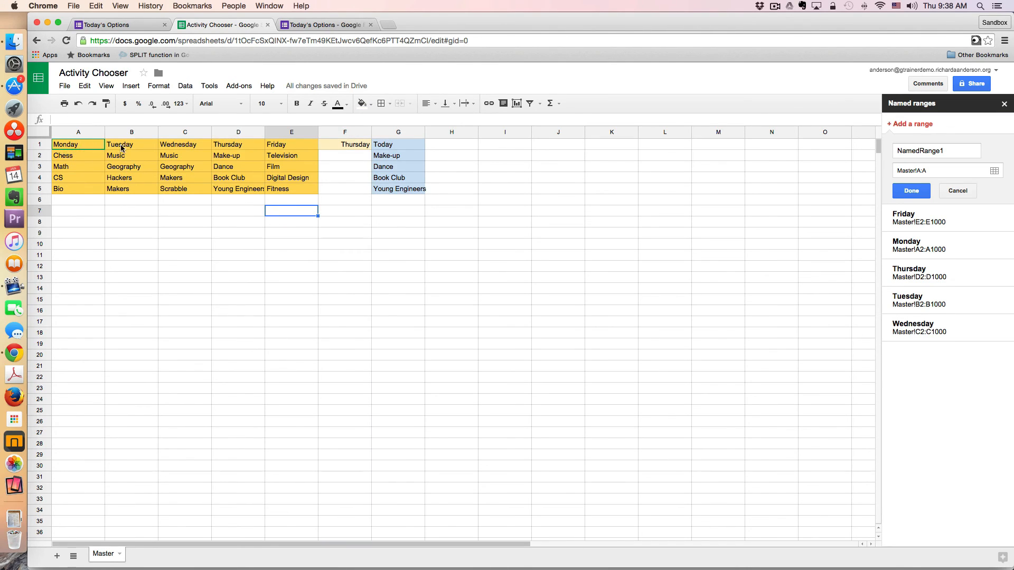
mouse_move(85, 154)
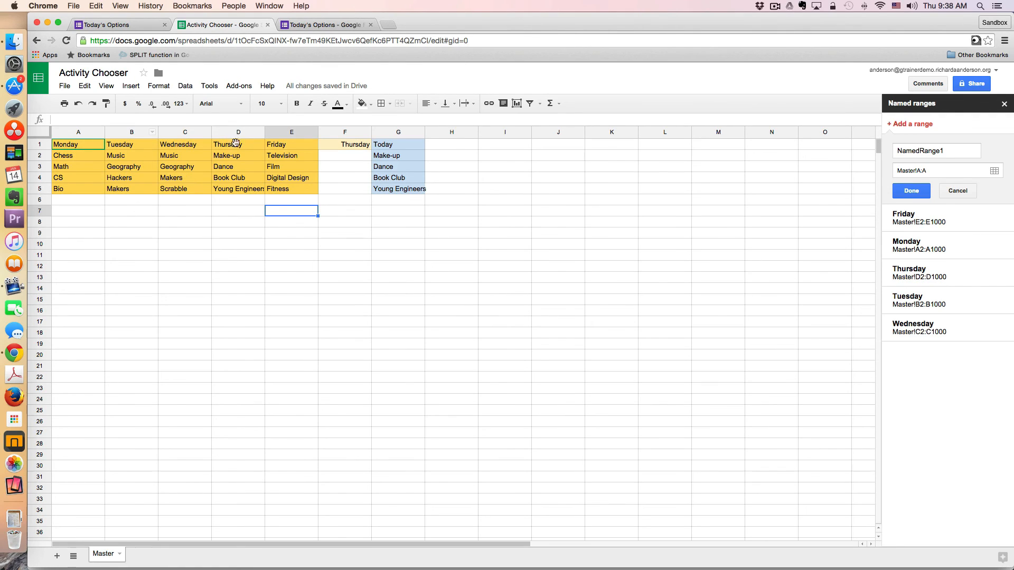
click(345, 145)
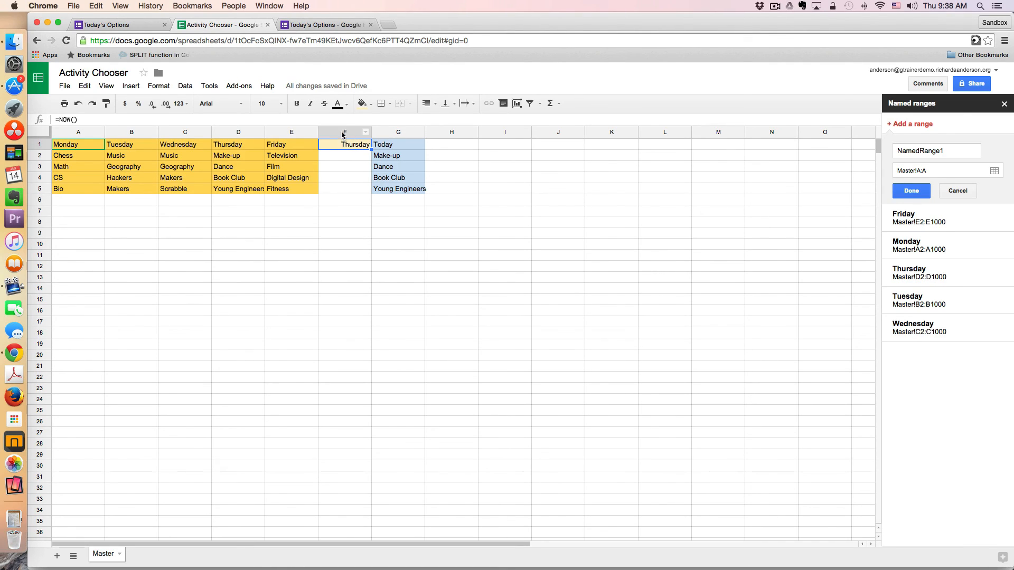
click(398, 155)
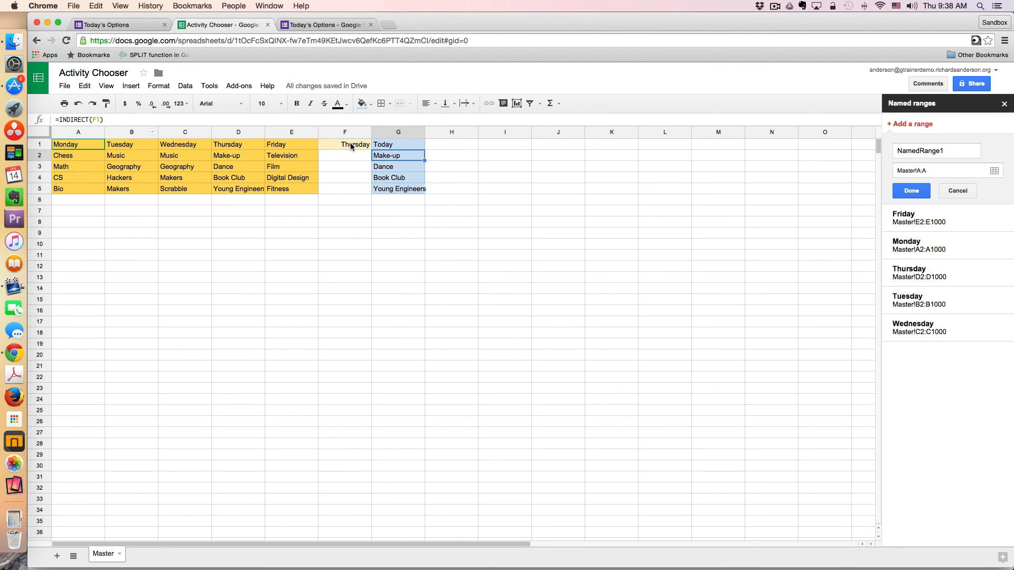
click(344, 144)
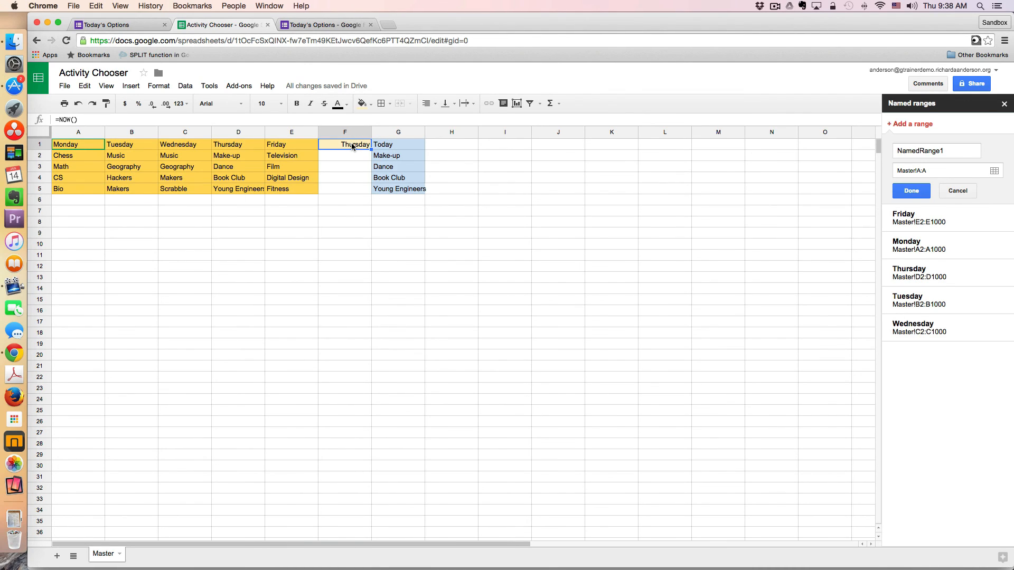
click(398, 155)
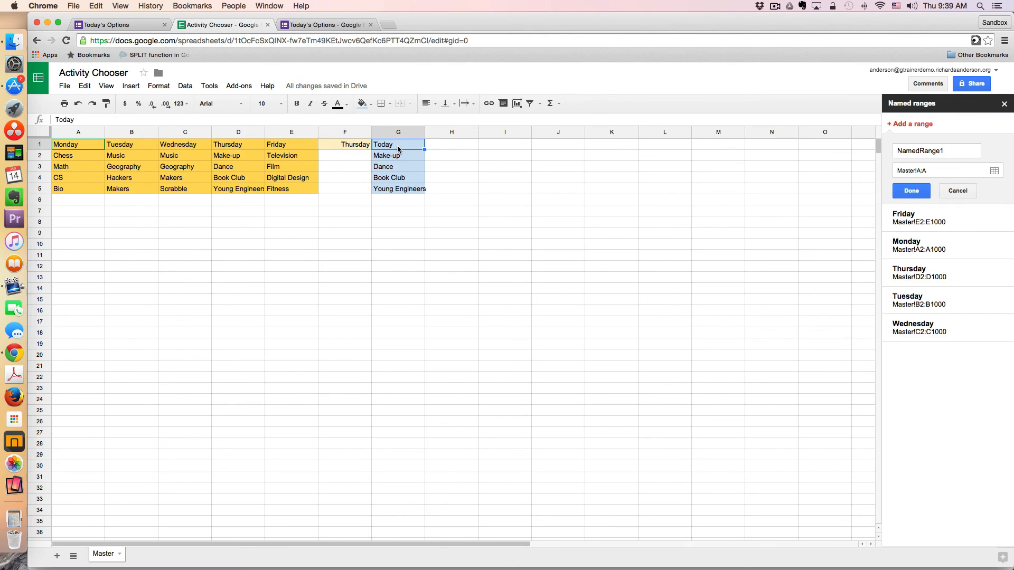
mouse_move(218, 188)
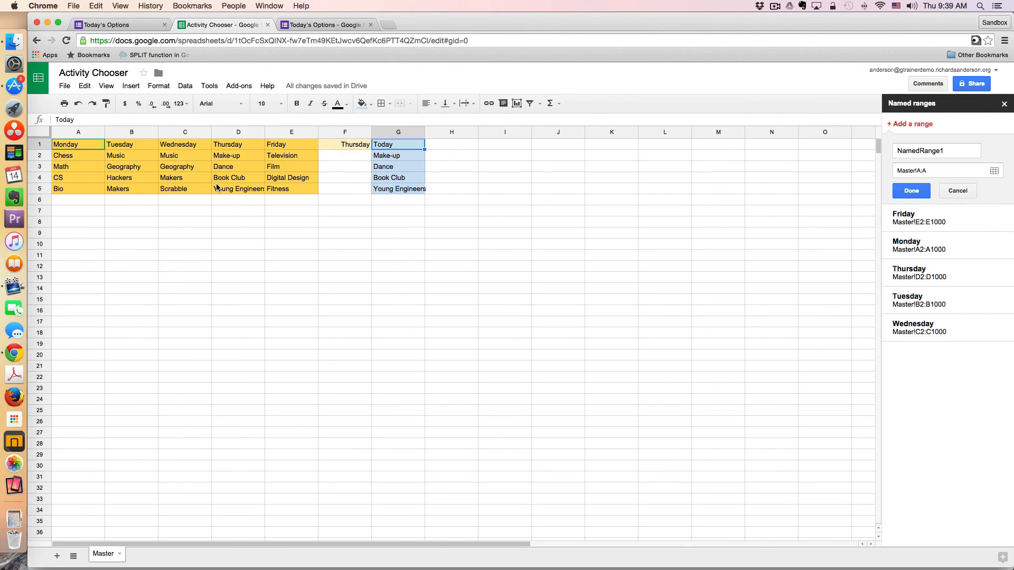
mouse_move(204, 188)
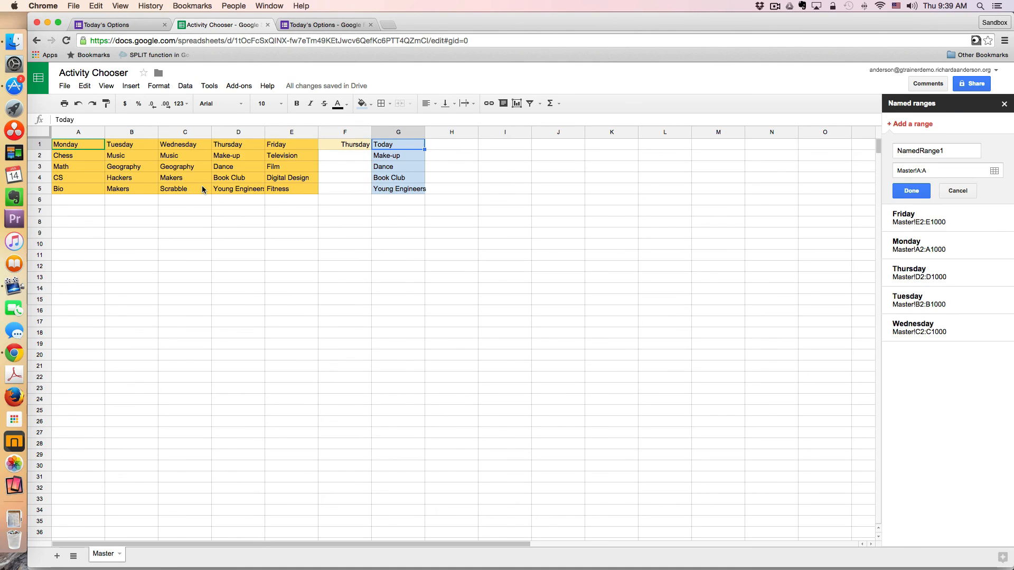